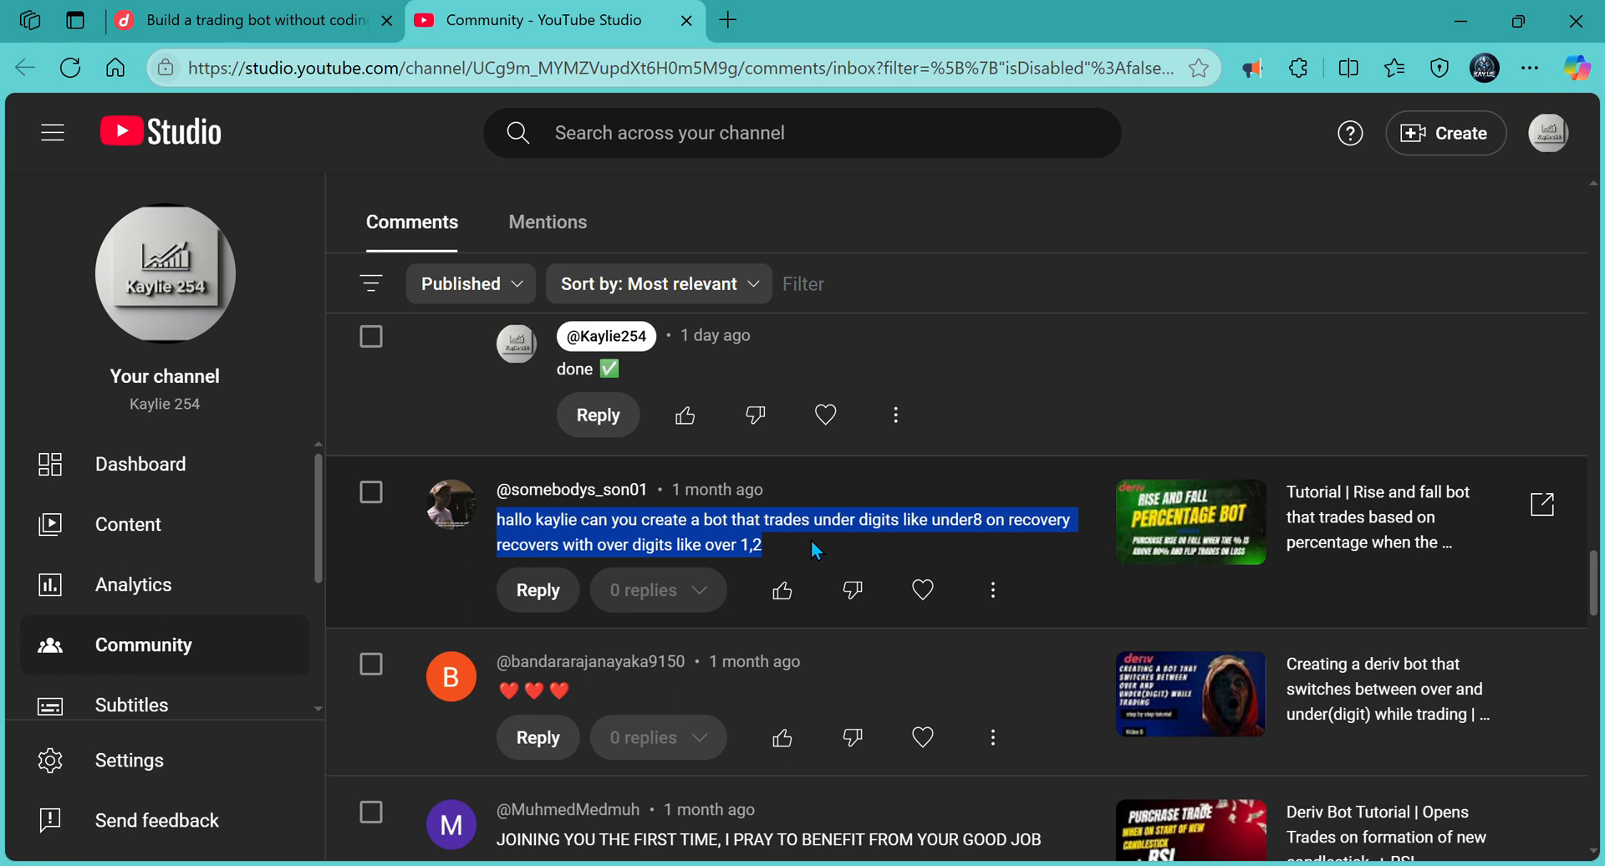
{"action": "mouse_move", "coordinate": [655, 540]}
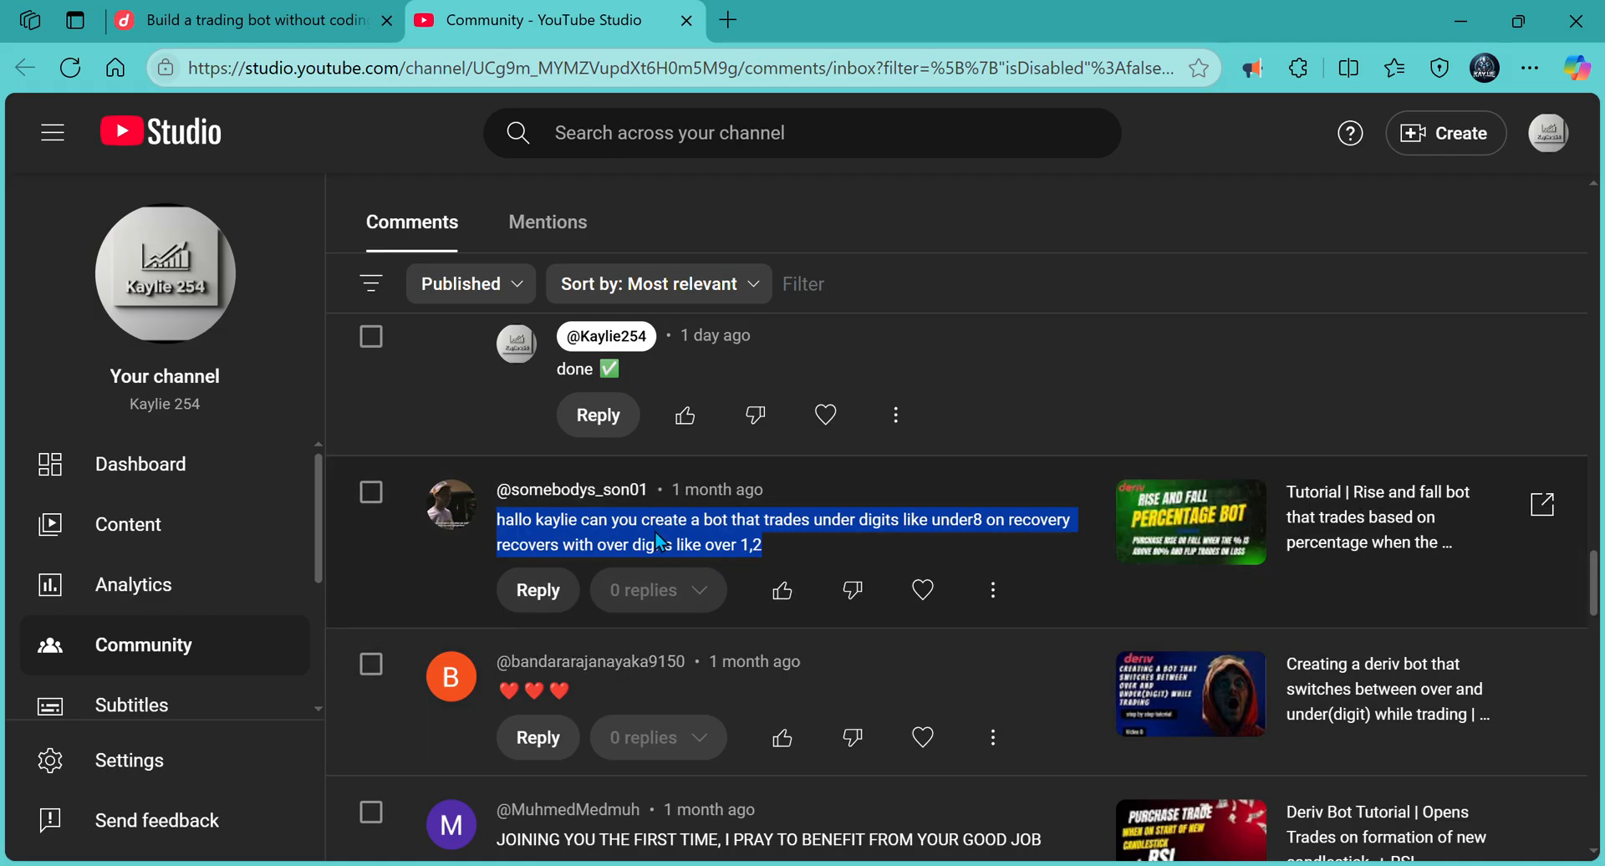
{"action": "mouse_move", "coordinate": [865, 570]}
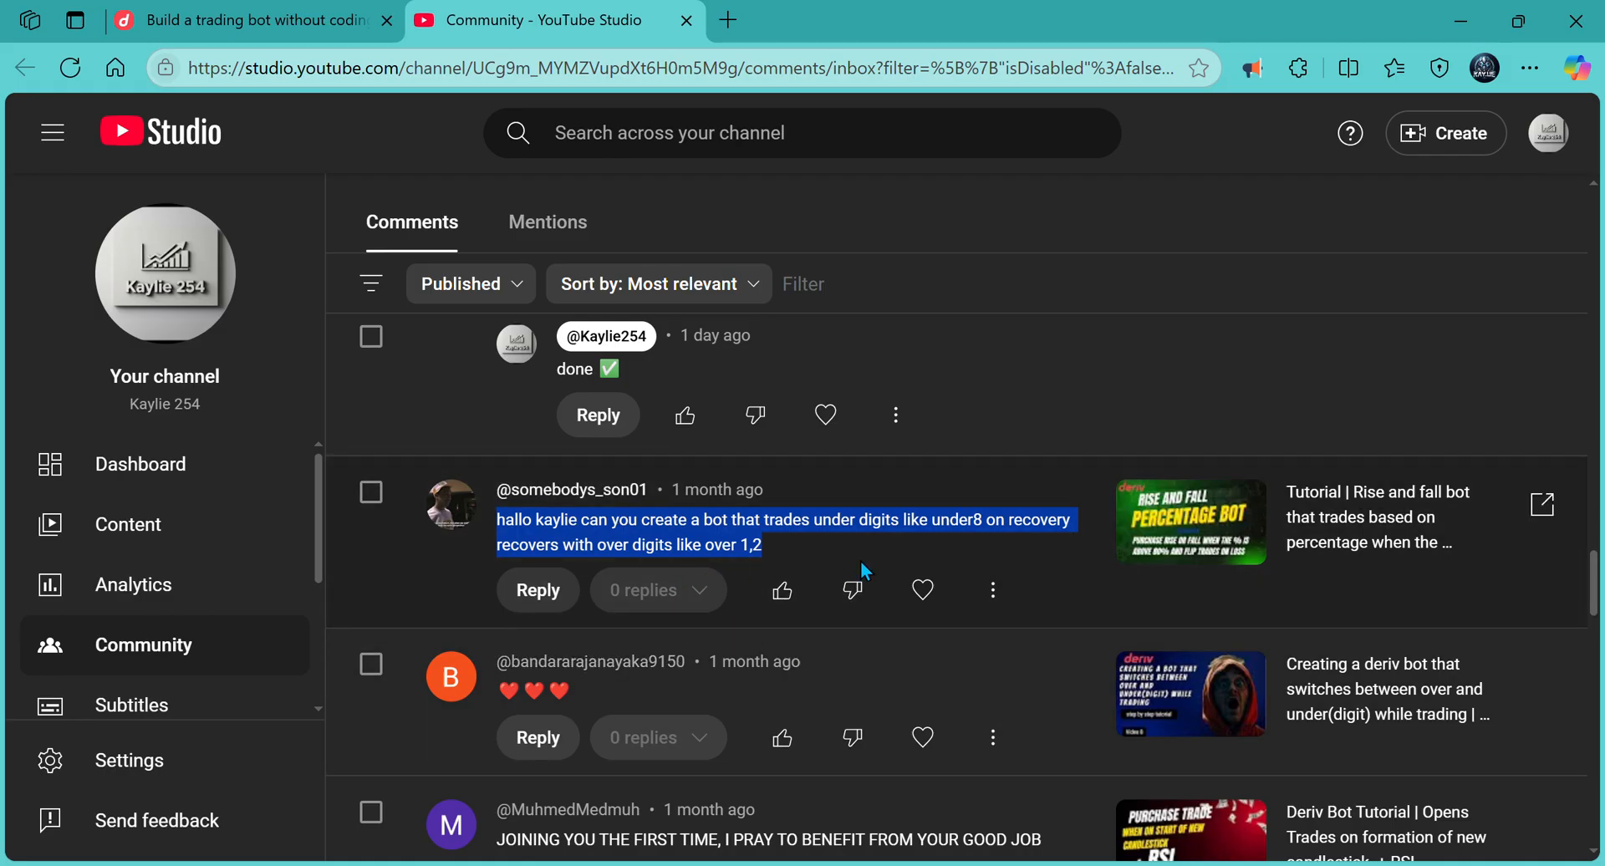
{"action": "mouse_move", "coordinate": [954, 548]}
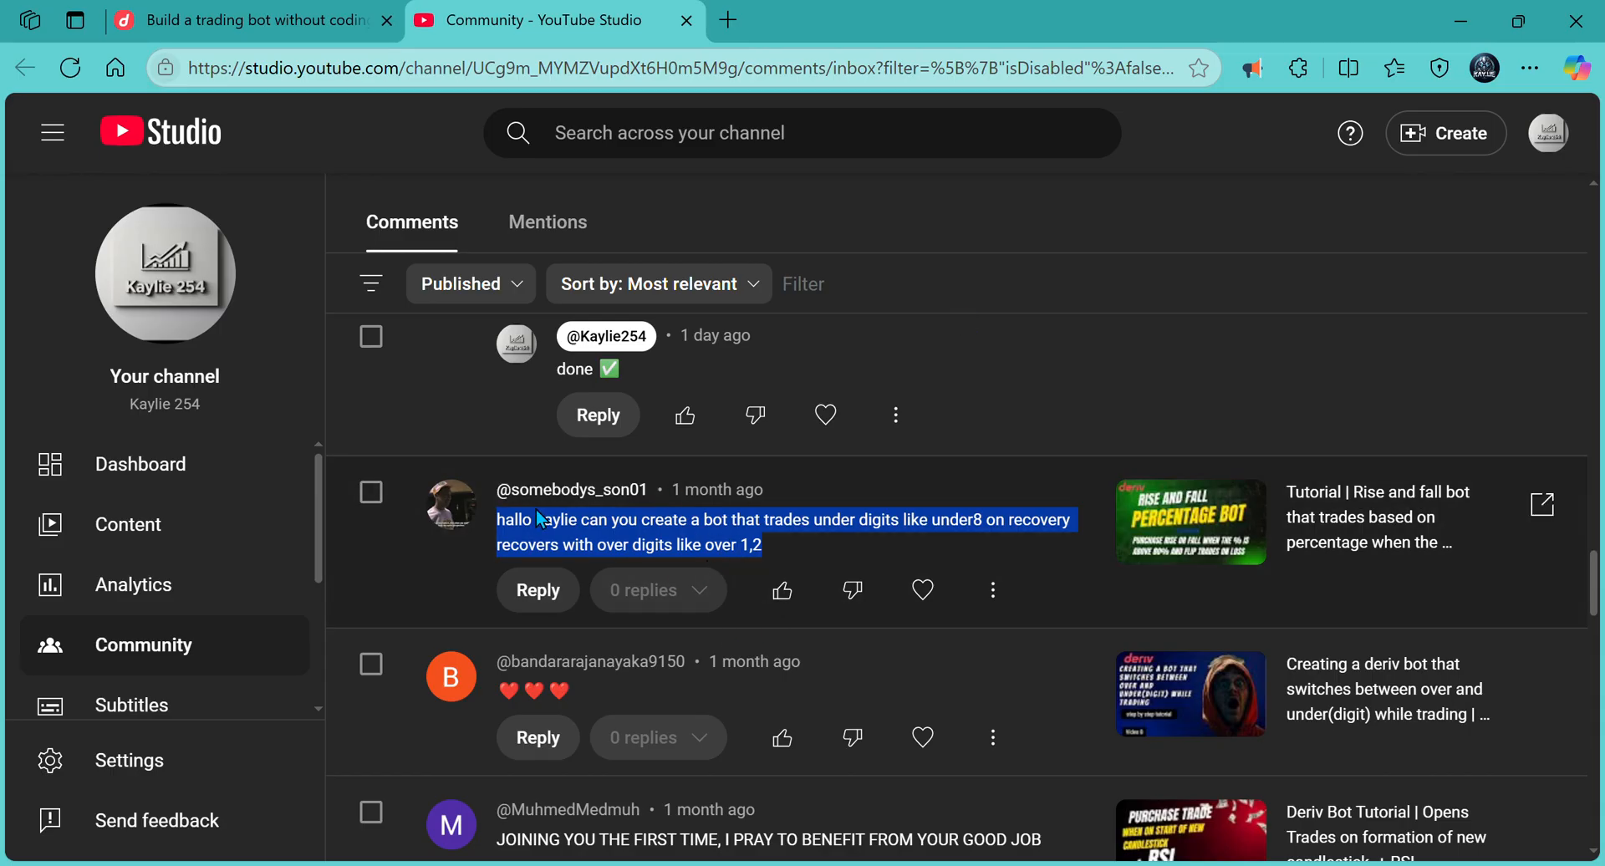
- Return to the bot builder, discard unsaved changes and clear the previous results
{"action": "left_click", "coordinate": [246, 20]}
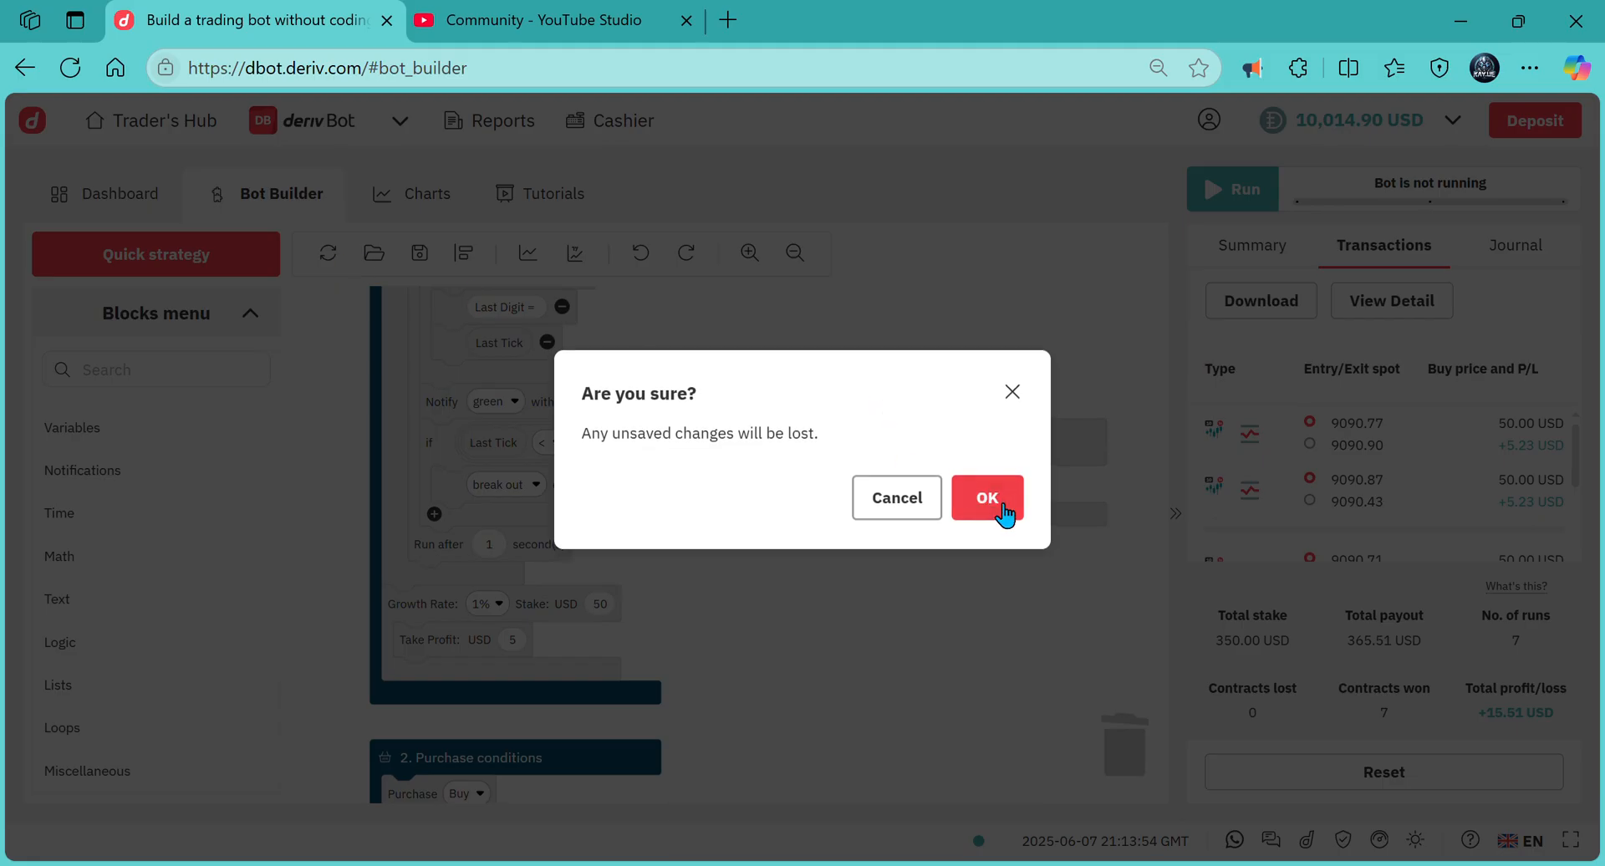
{"action": "left_click", "coordinate": [986, 497]}
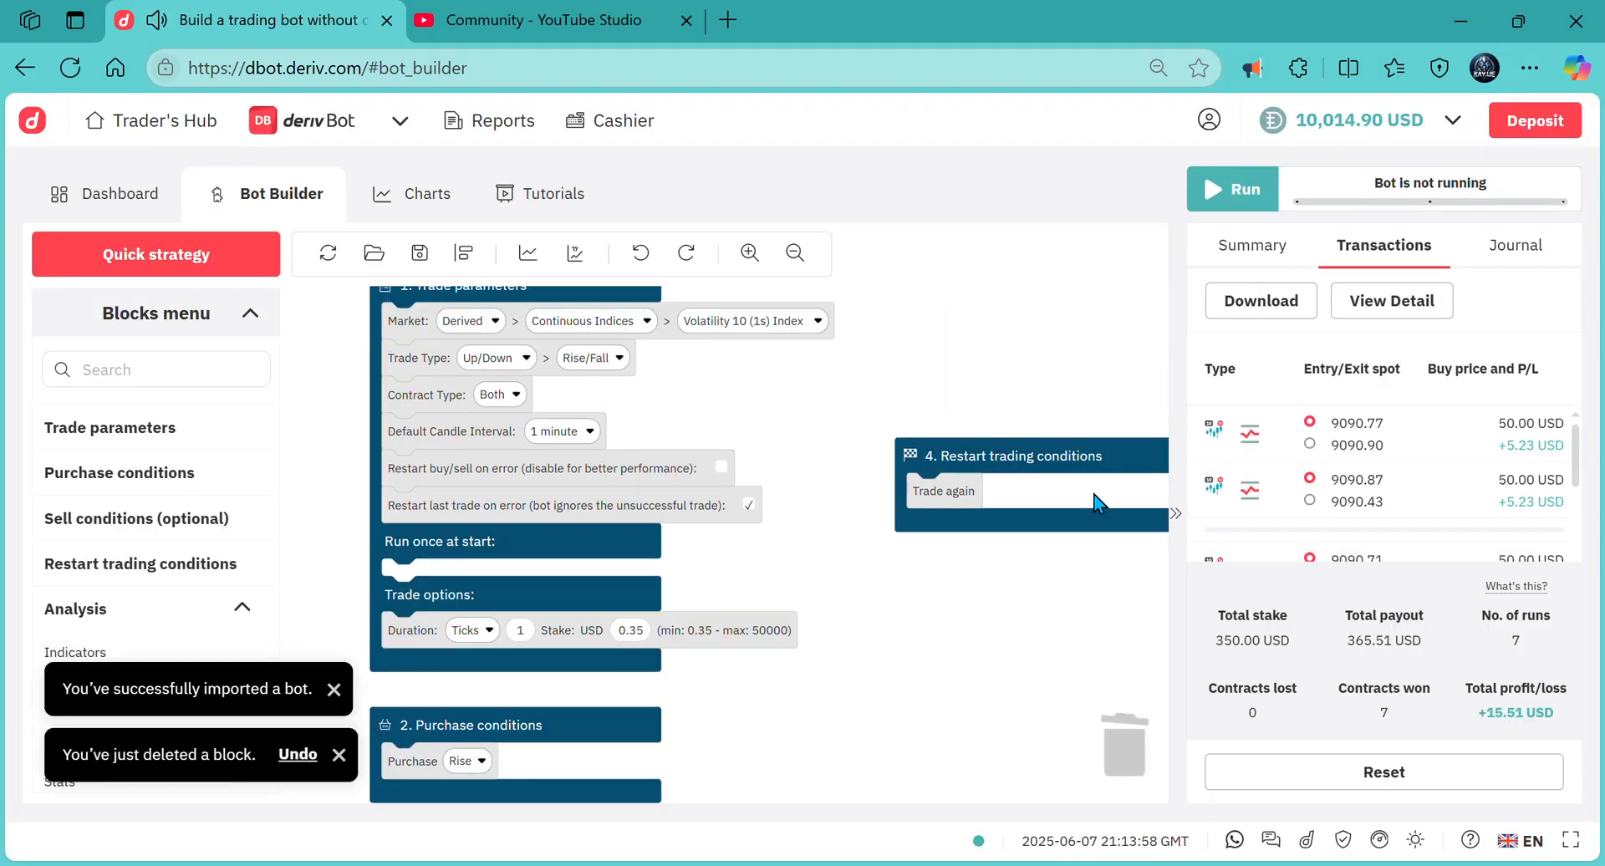
{"action": "left_click", "coordinate": [1382, 771]}
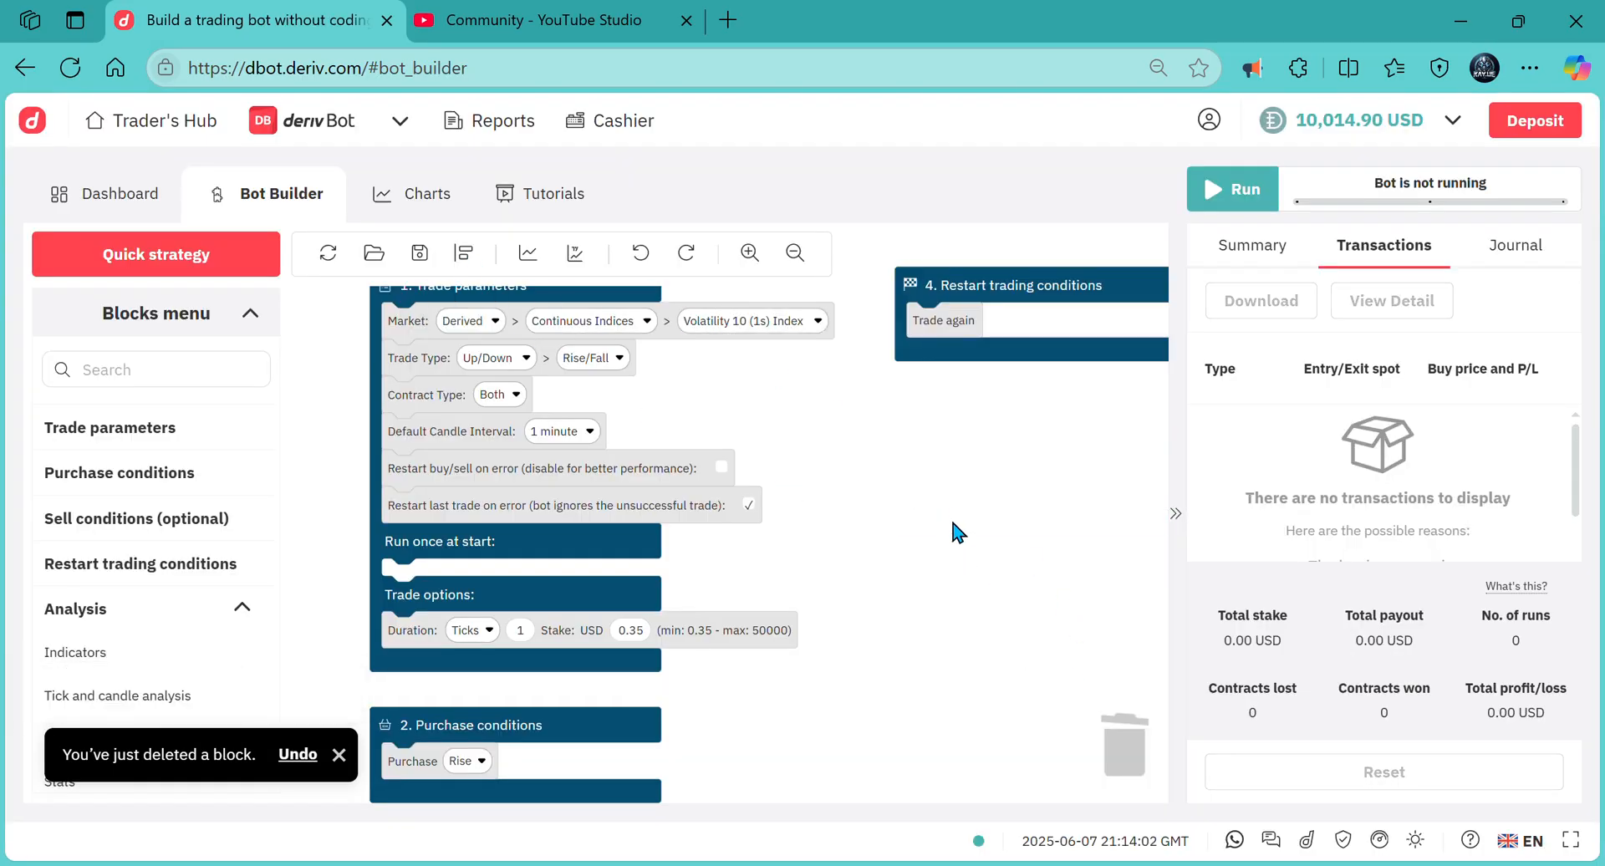
- Set the trade type to Digits with the Over/Under contract
{"action": "left_click", "coordinate": [518, 401]}
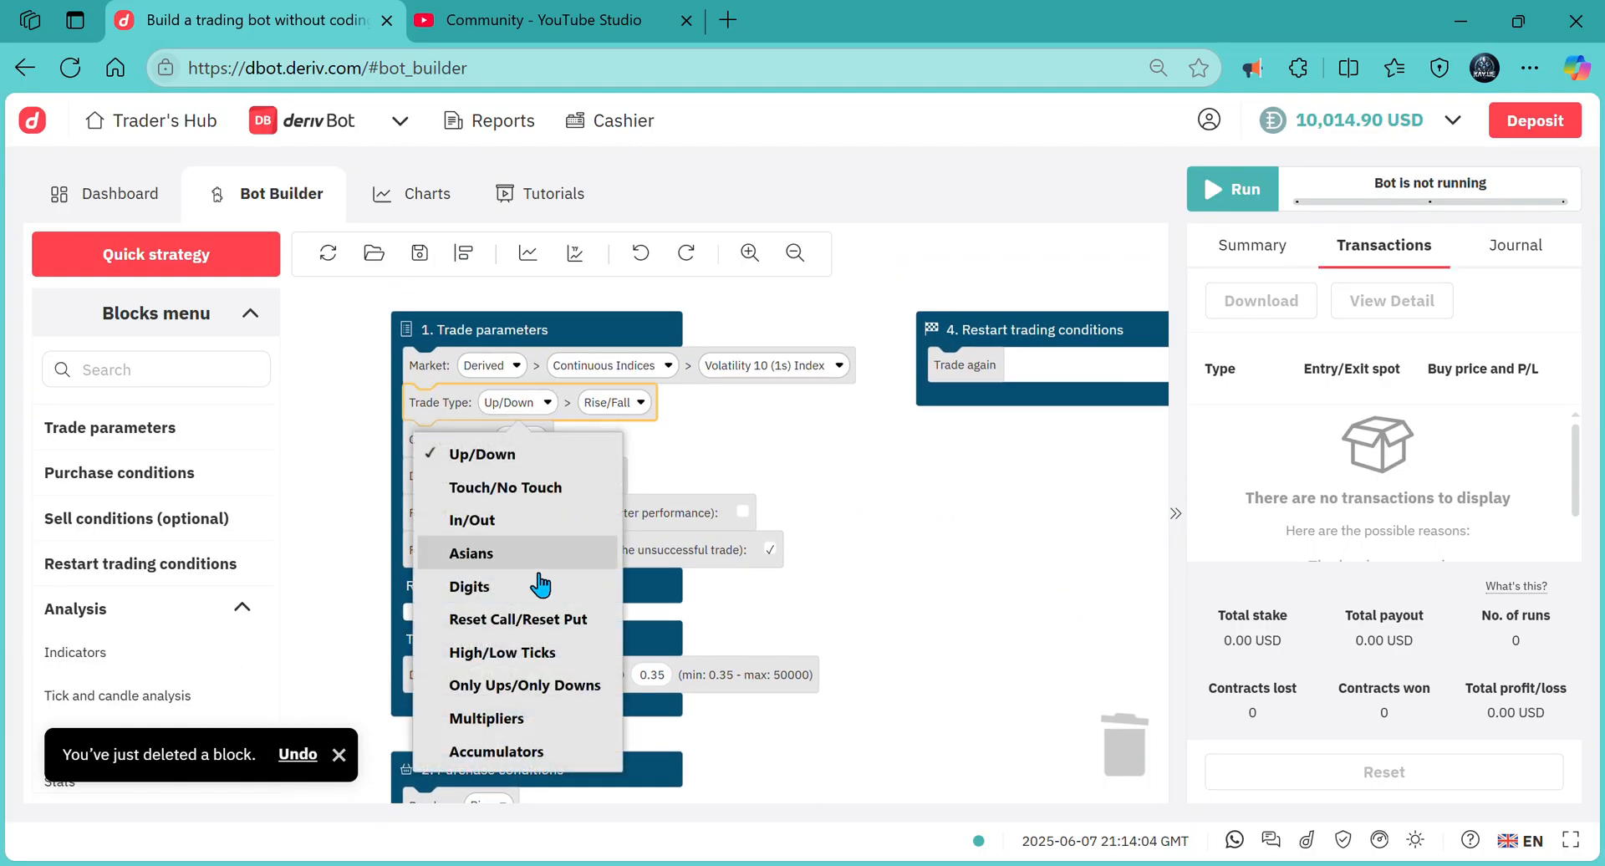
{"action": "left_click", "coordinate": [468, 585]}
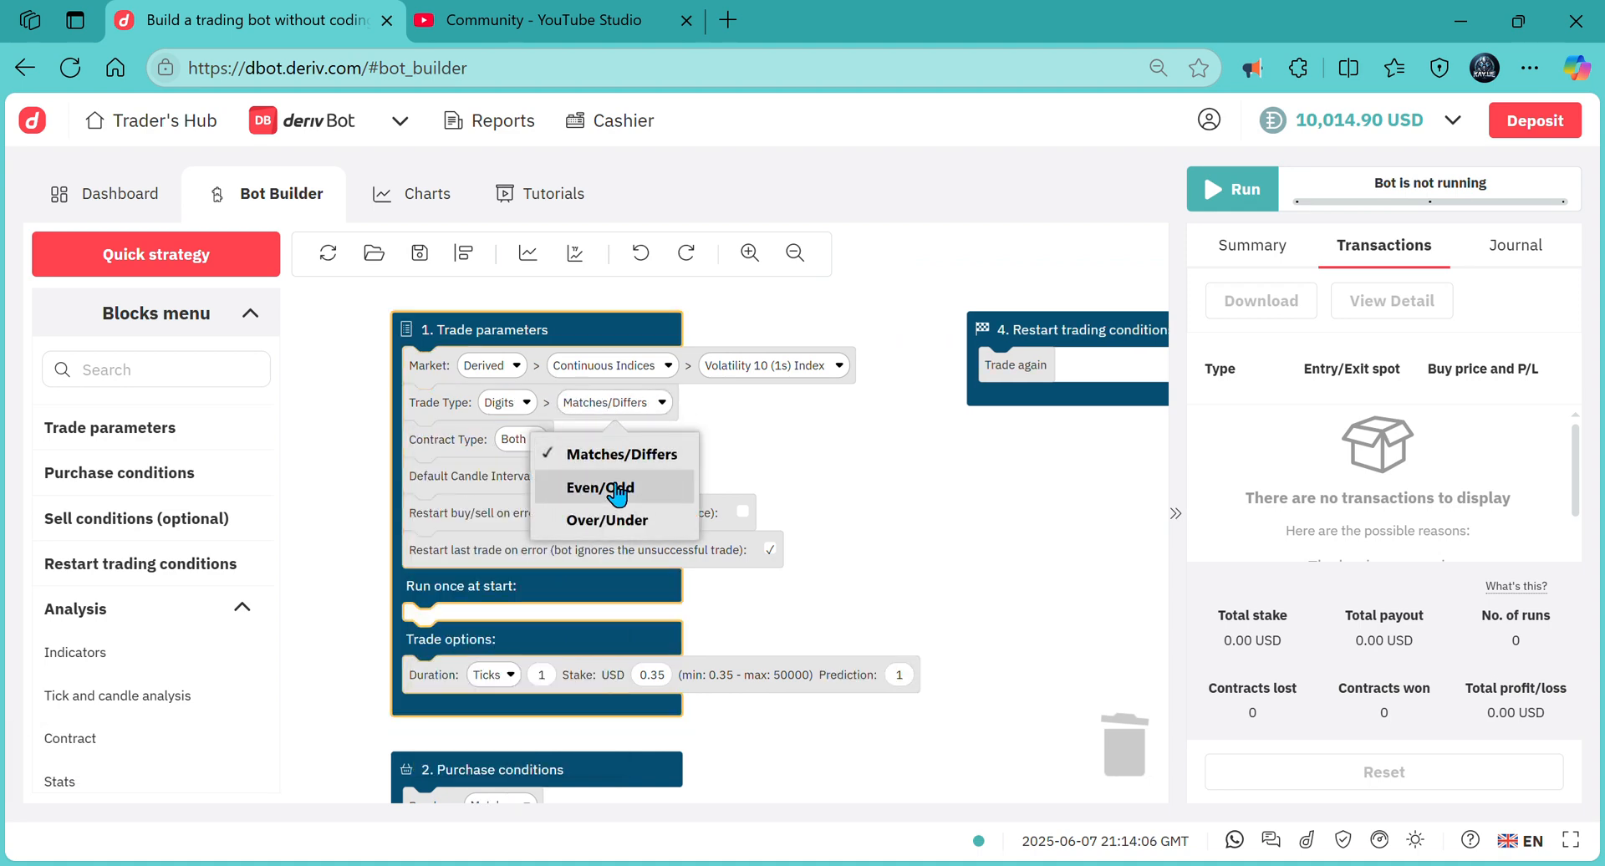
{"action": "left_click", "coordinate": [607, 520]}
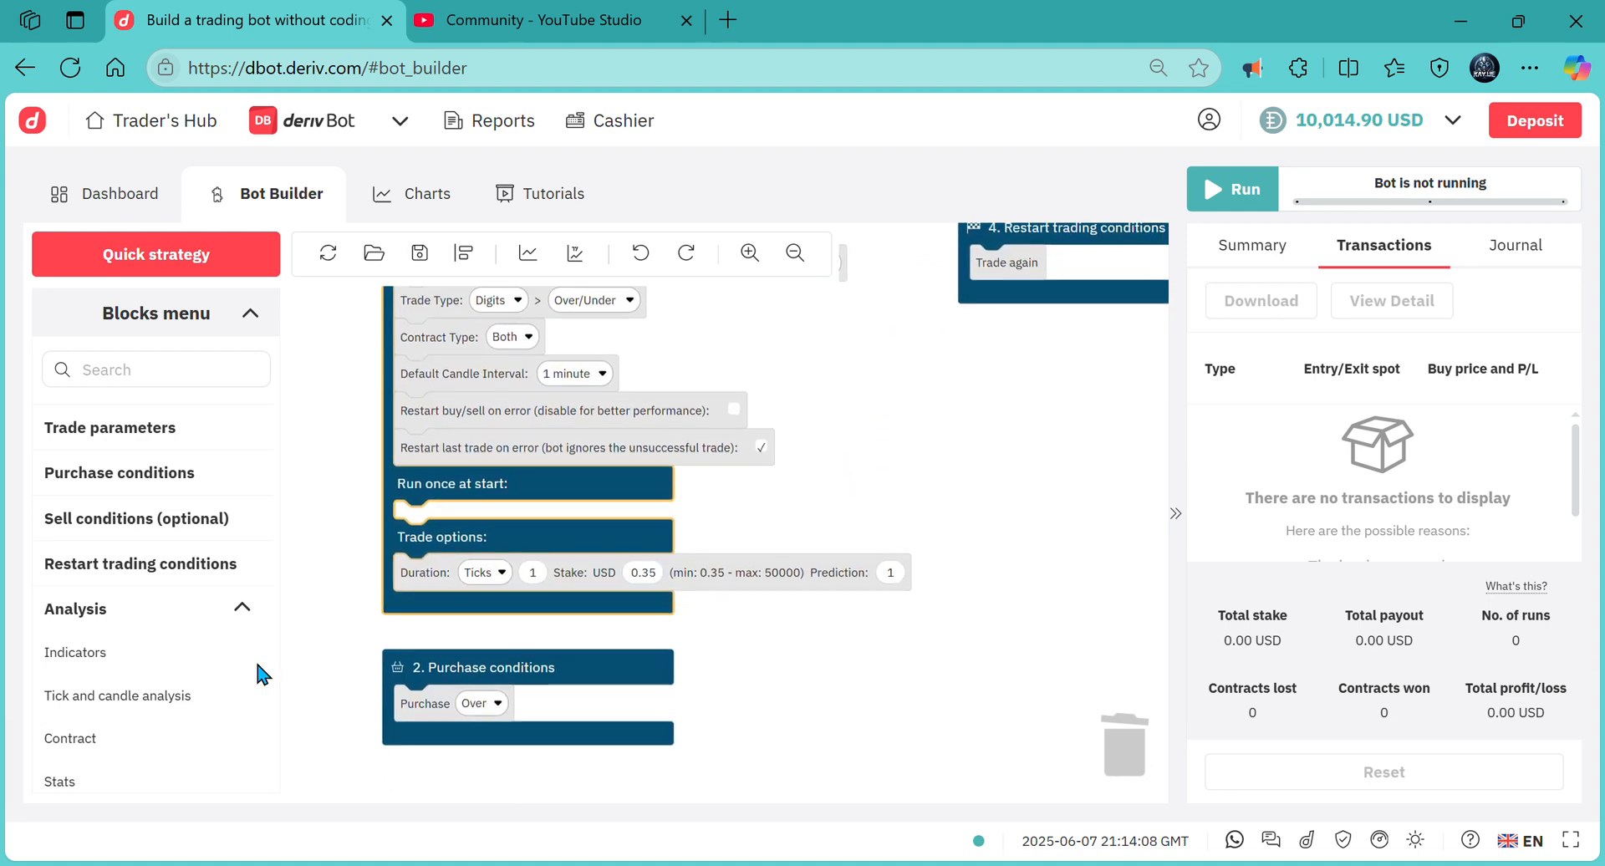
- Create a Prediction variable and set it to 8 in Run once at start
{"action": "left_click", "coordinate": [72, 426]}
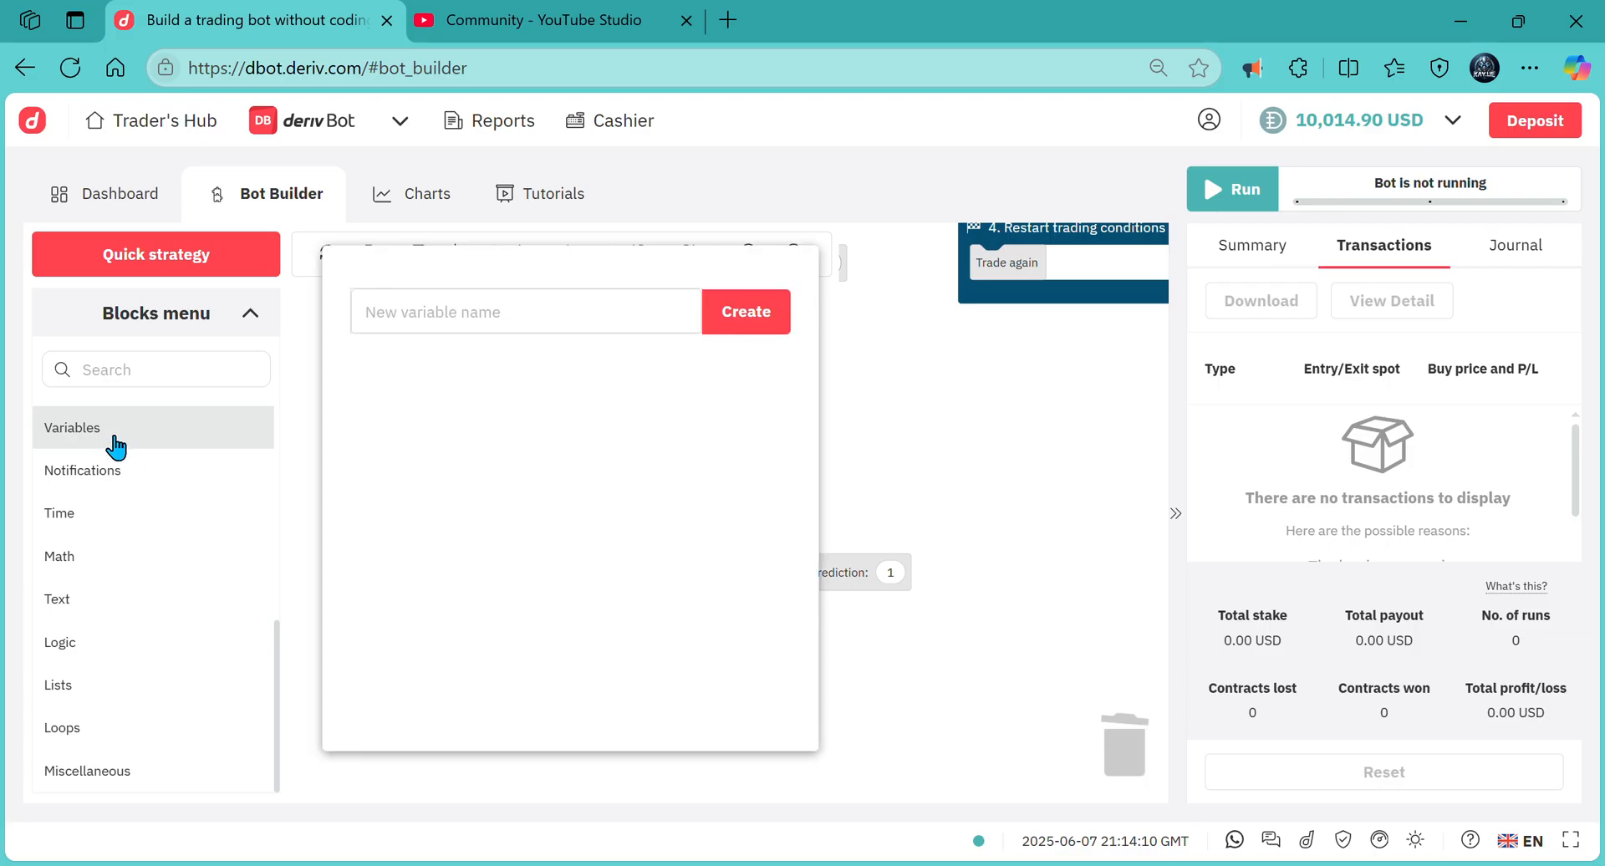
{"action": "left_click", "coordinate": [525, 311]}
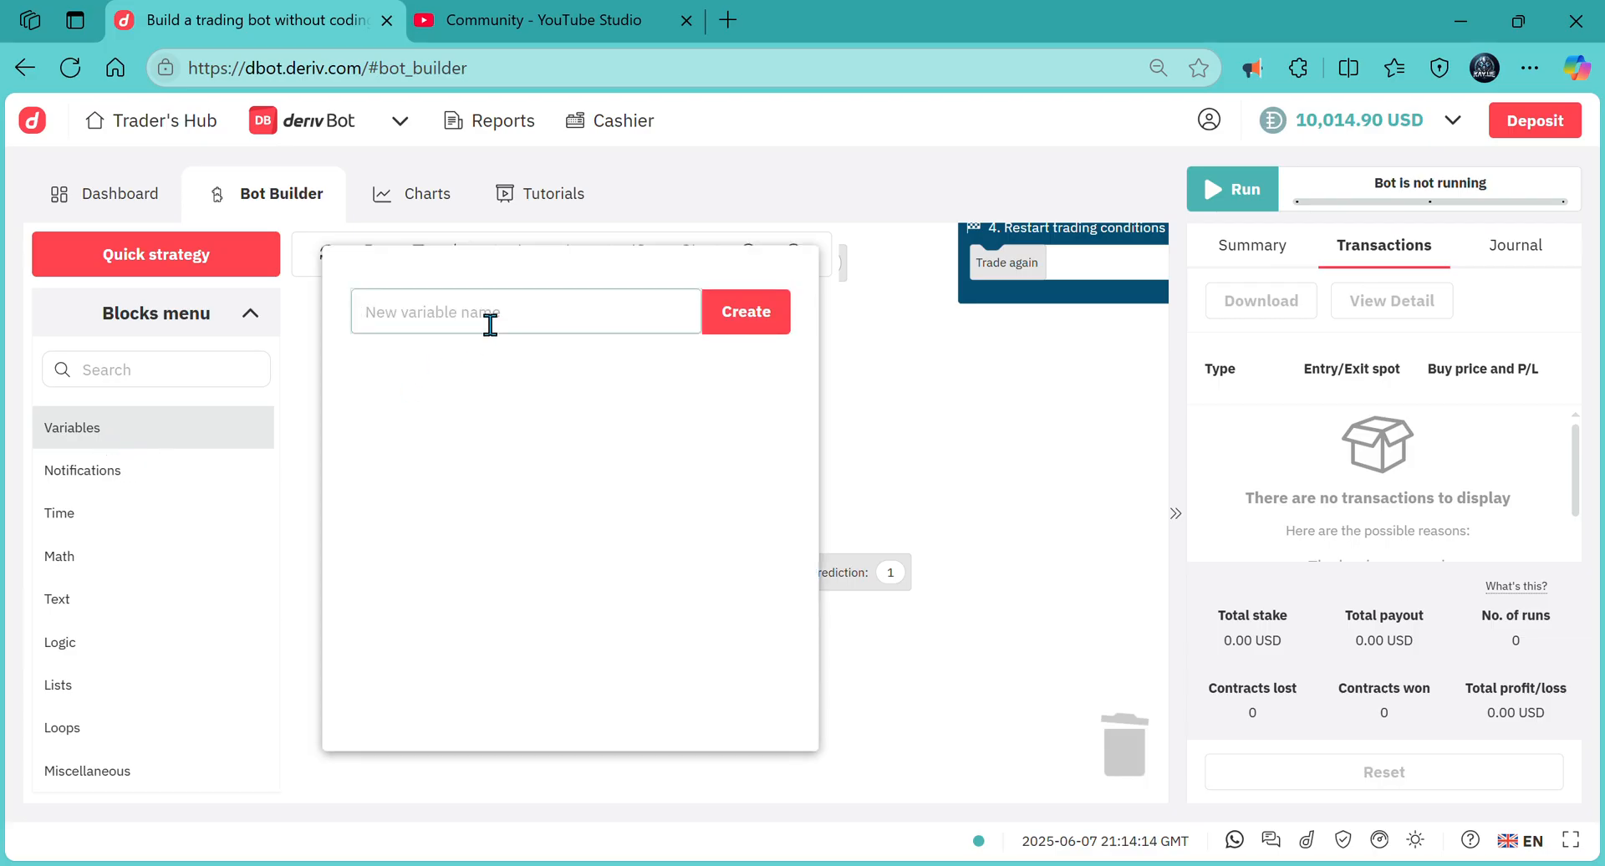
{"action": "type", "text": "Pr"}
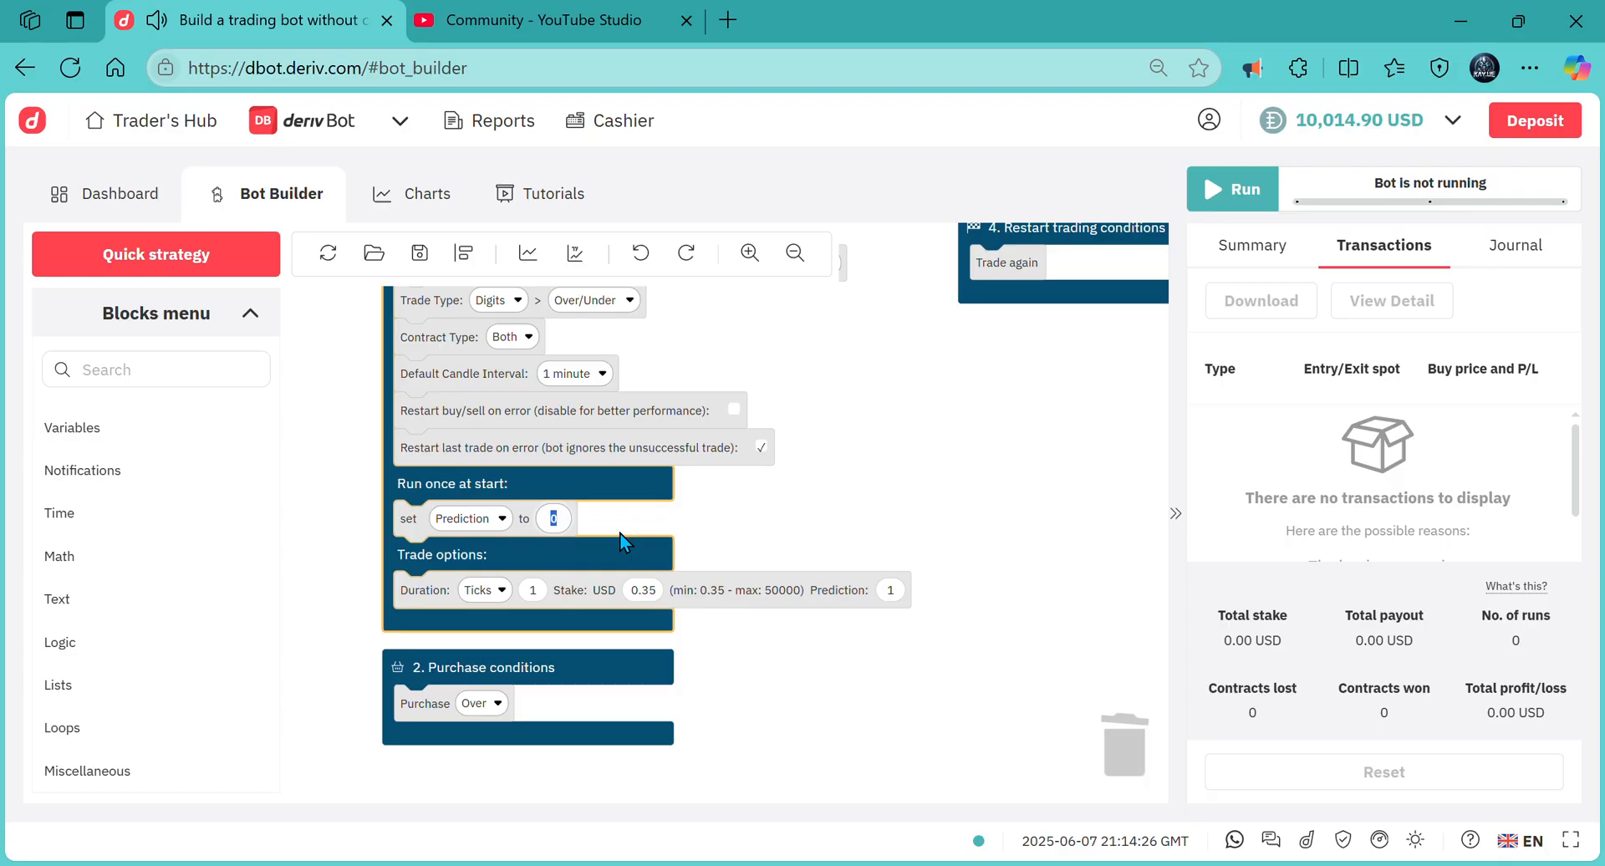
{"action": "type", "text": "8"}
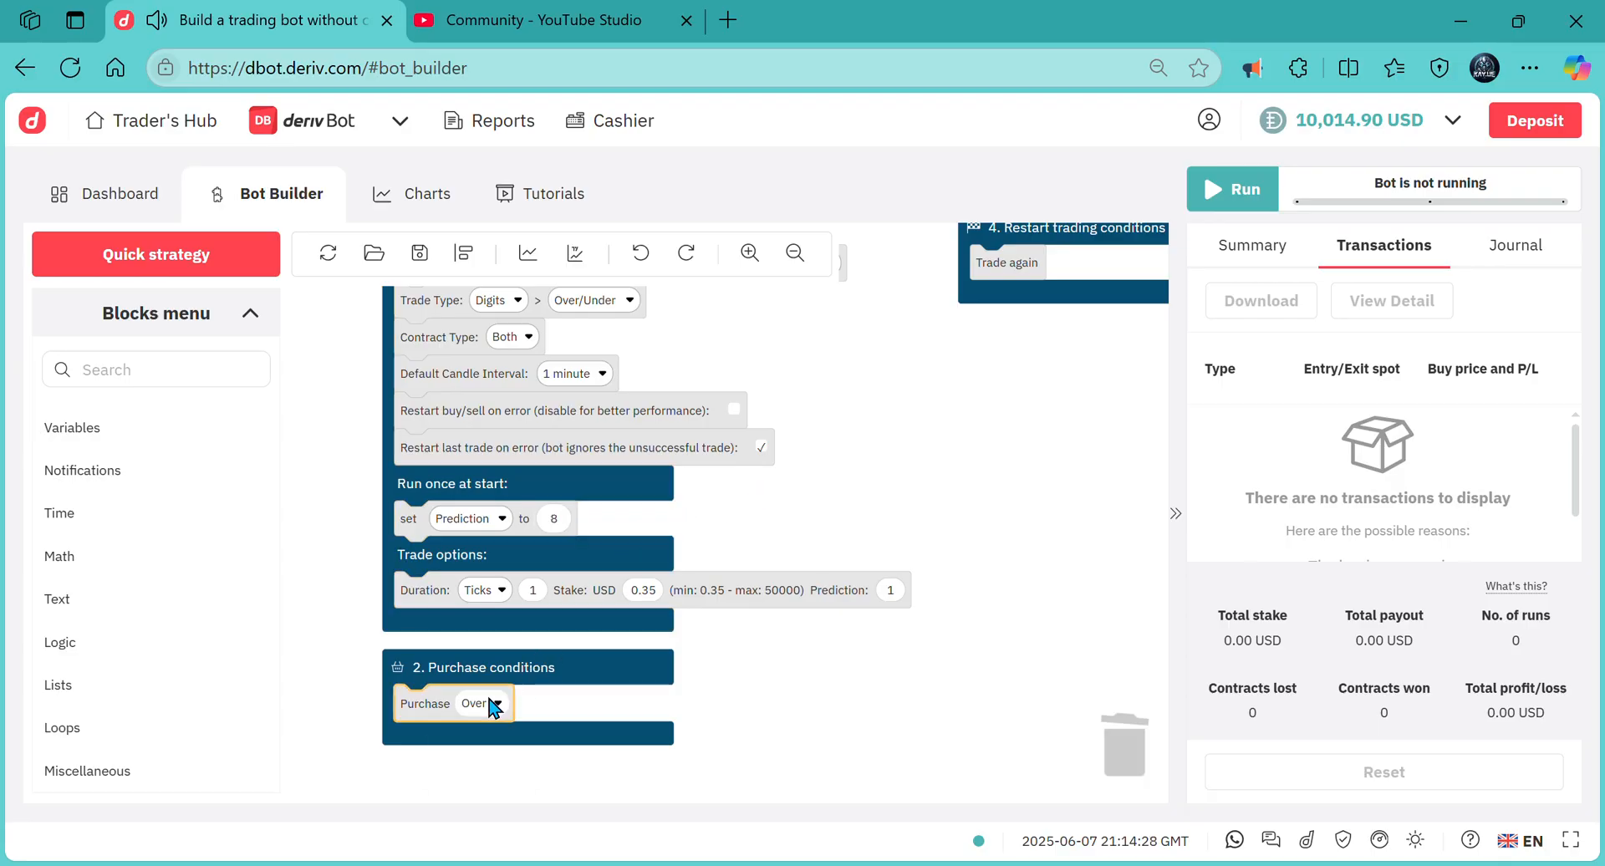
- Switch the purchase direction to Under and glance back at the viewer's request
{"action": "left_click", "coordinate": [476, 704]}
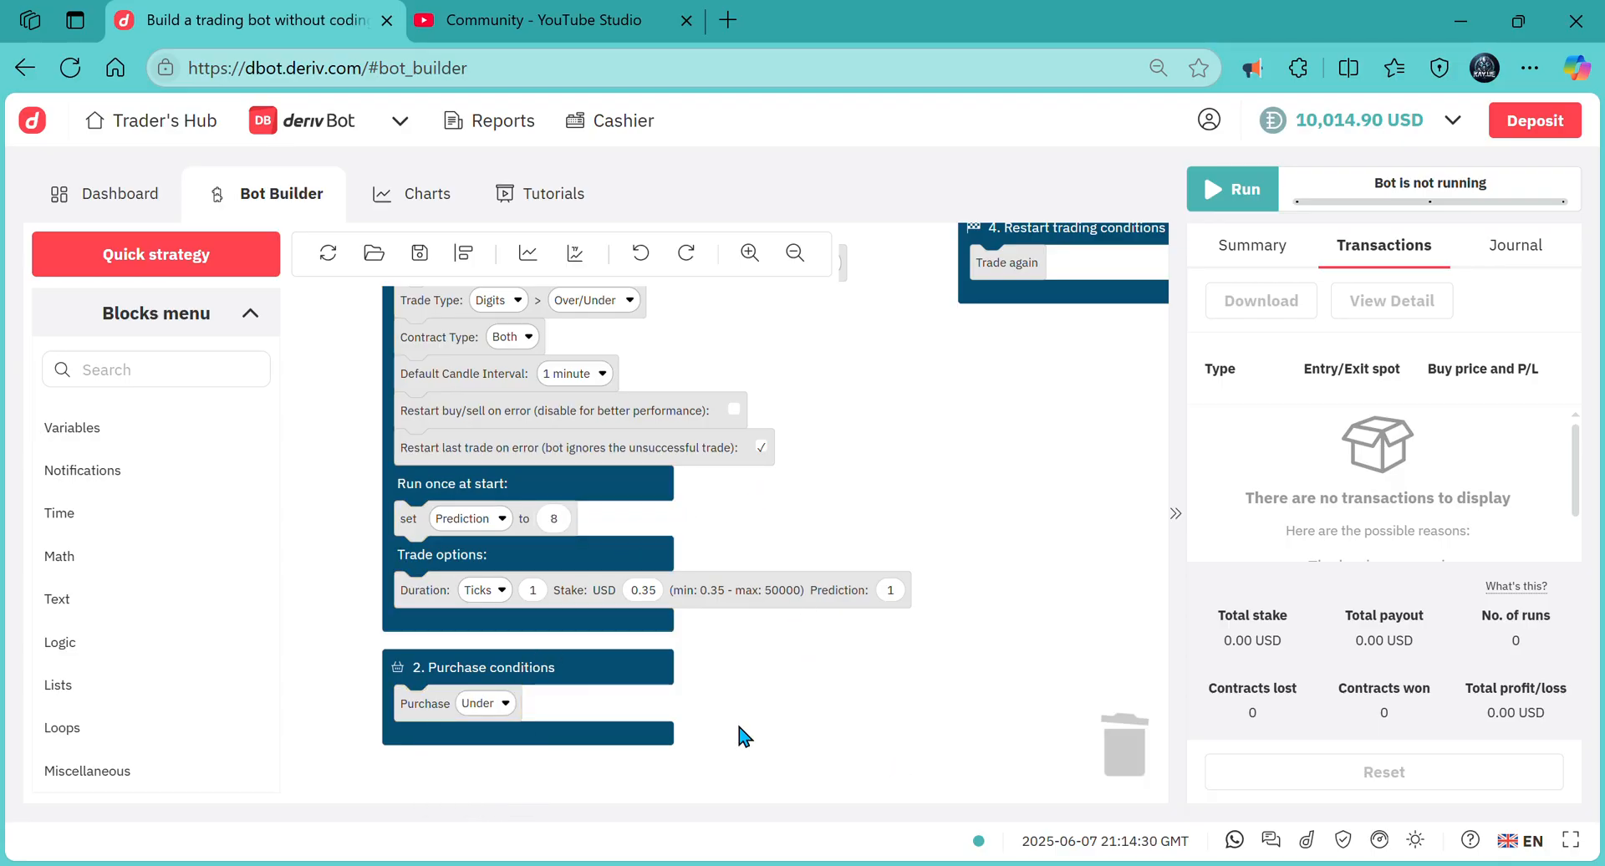
{"action": "mouse_move", "coordinate": [299, 592]}
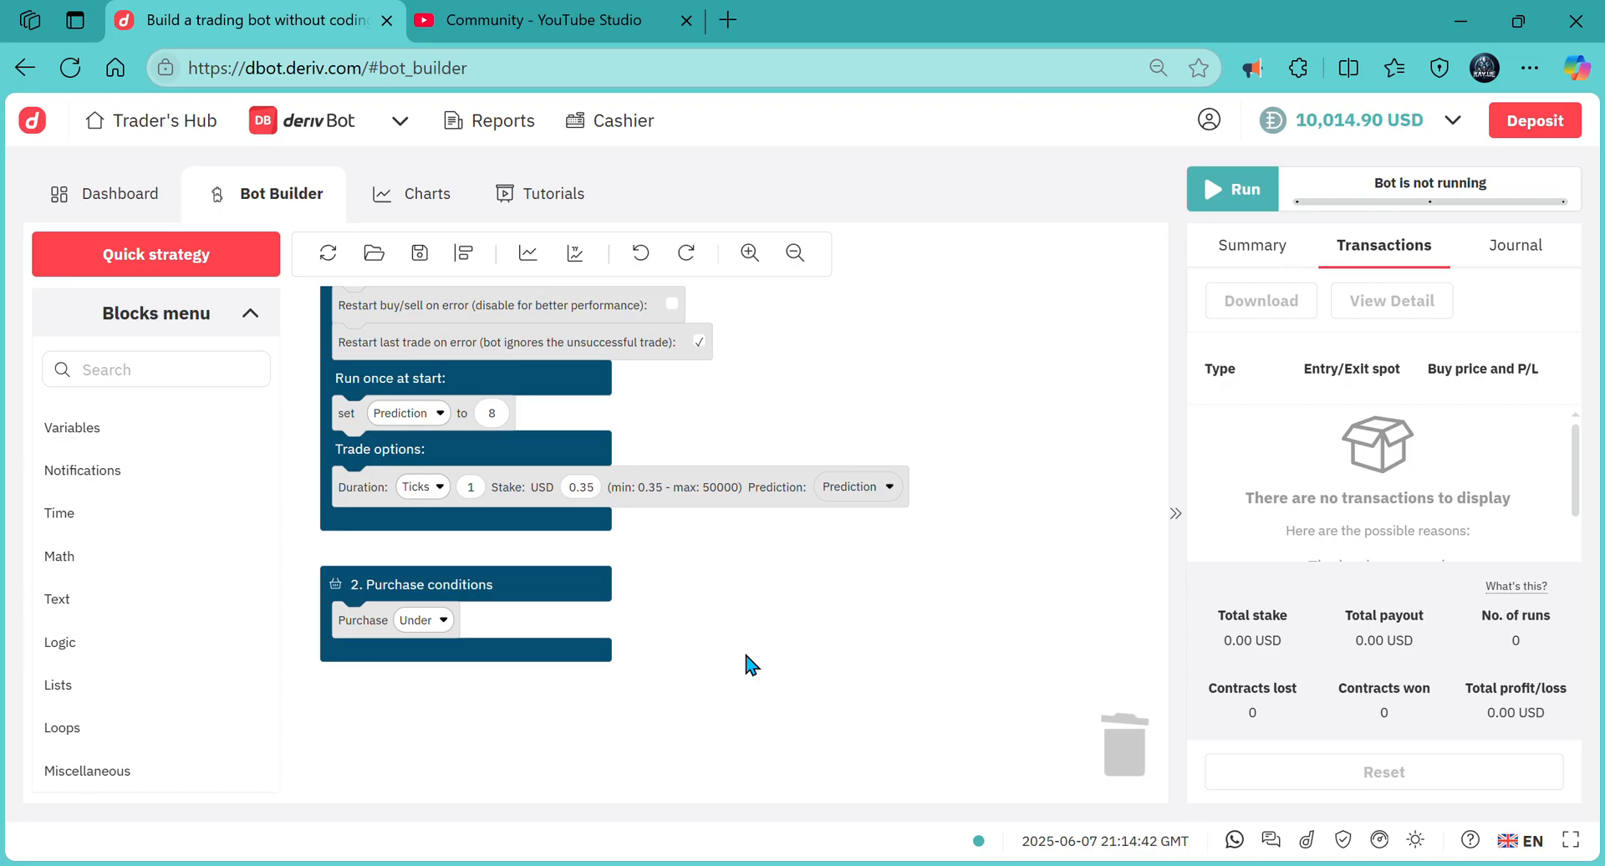
{"action": "left_click", "coordinate": [553, 21]}
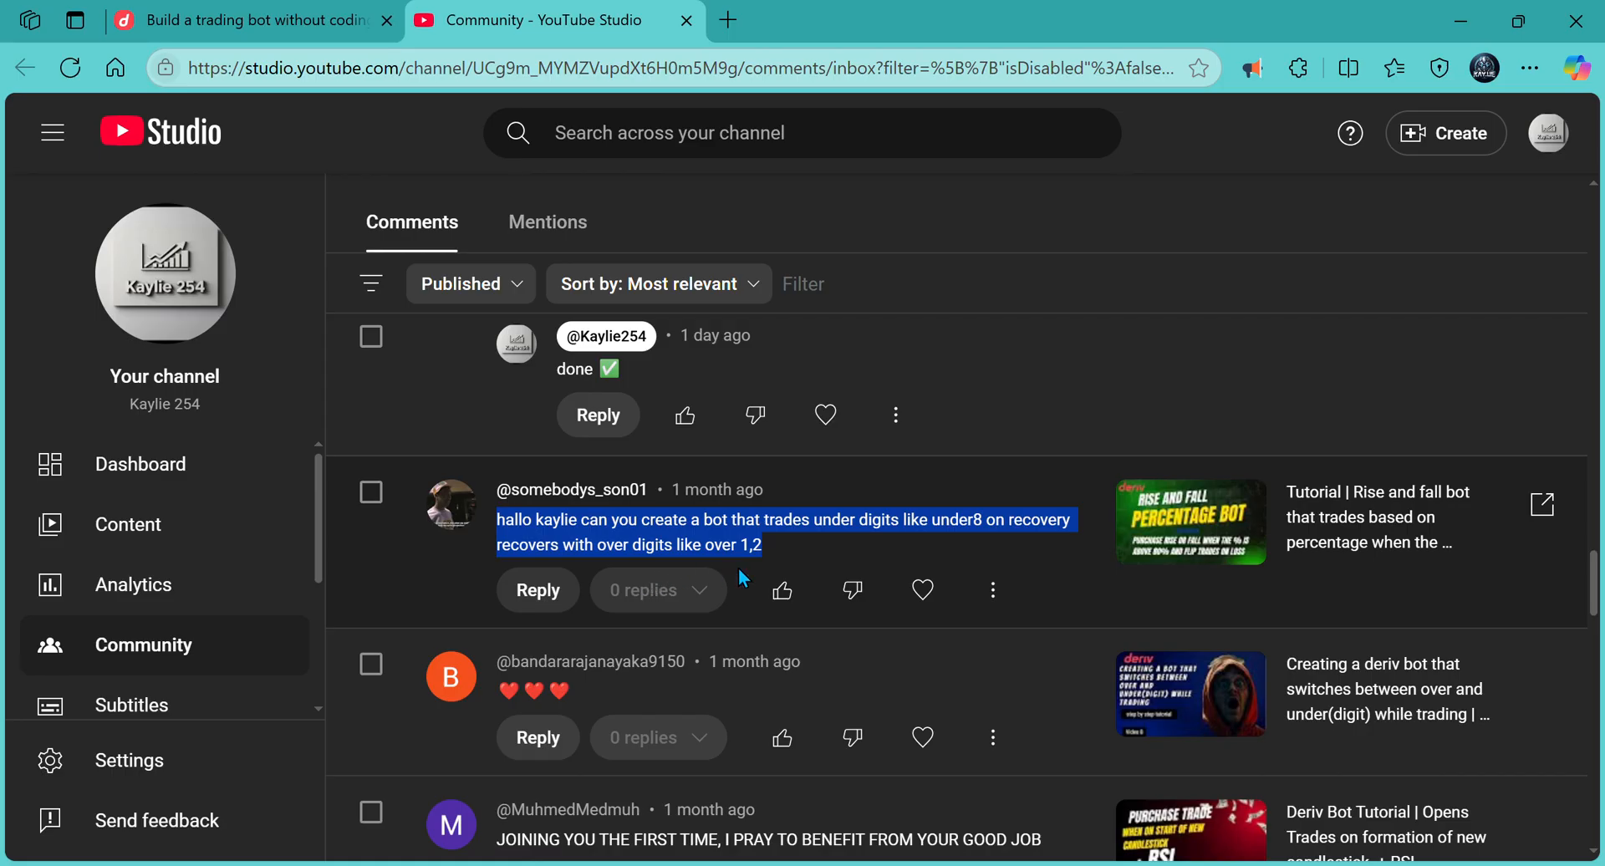
- Add an if/else on Result is Win setting Prediction to 8, else 2
{"action": "left_click", "coordinate": [246, 20]}
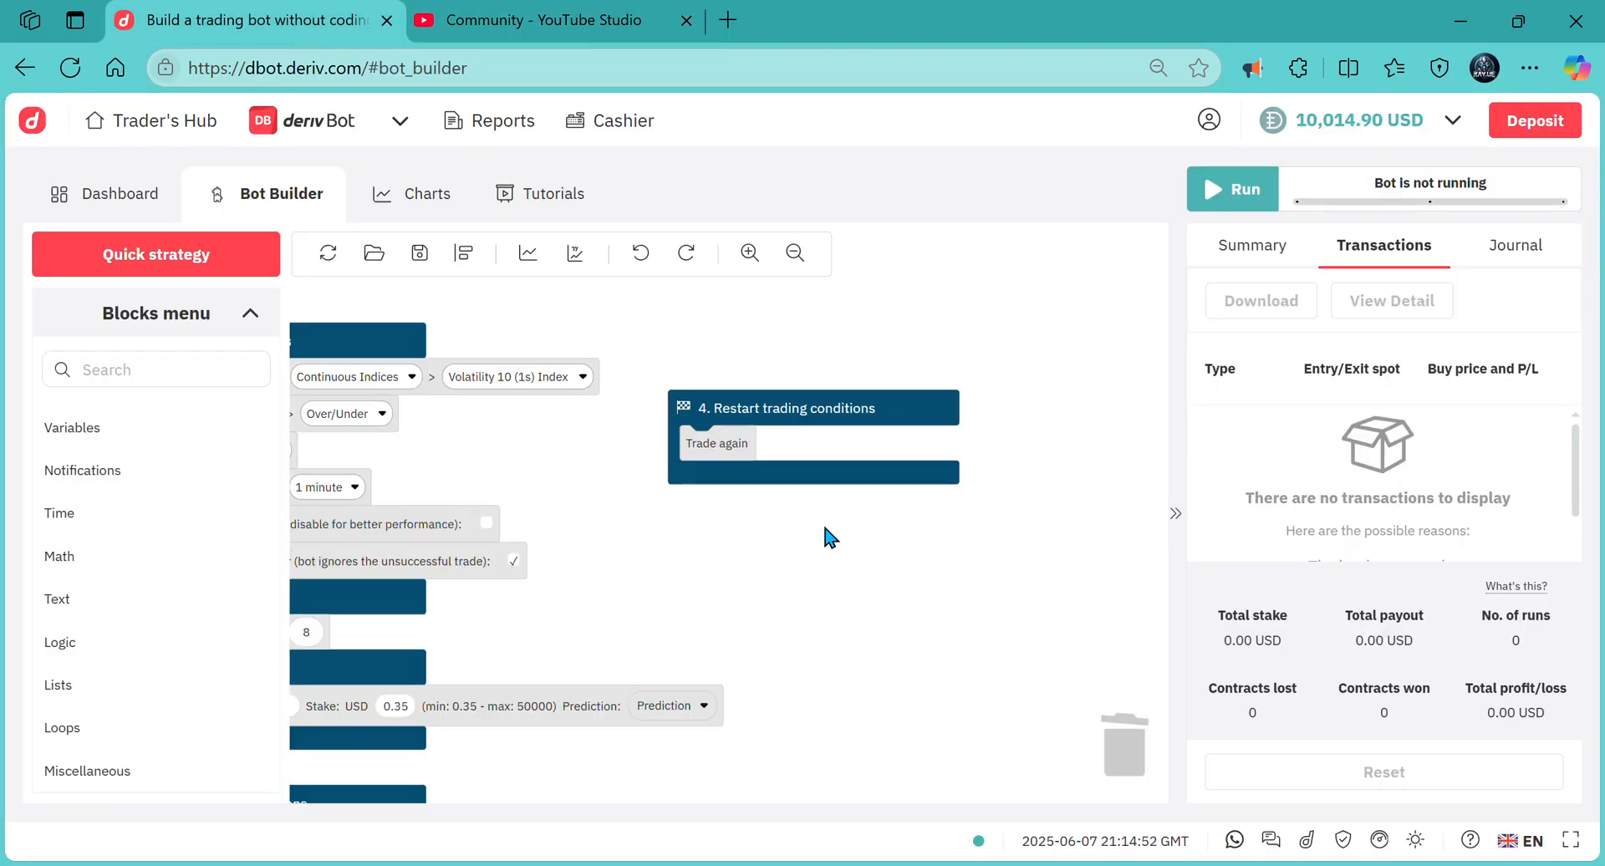
{"action": "left_click", "coordinate": [60, 642]}
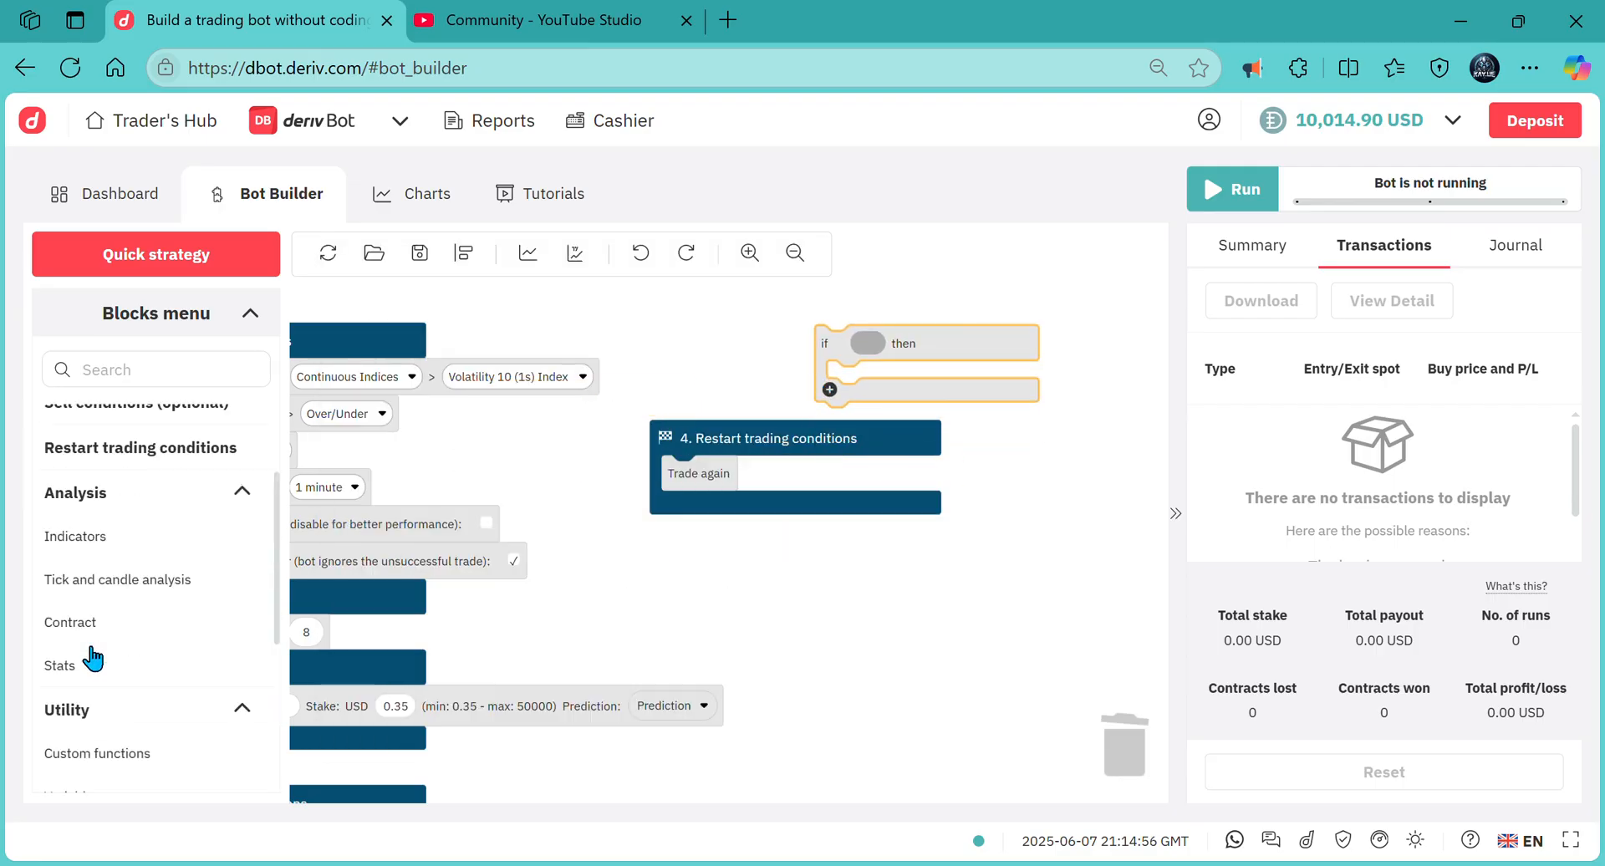
{"action": "left_click", "coordinate": [70, 630]}
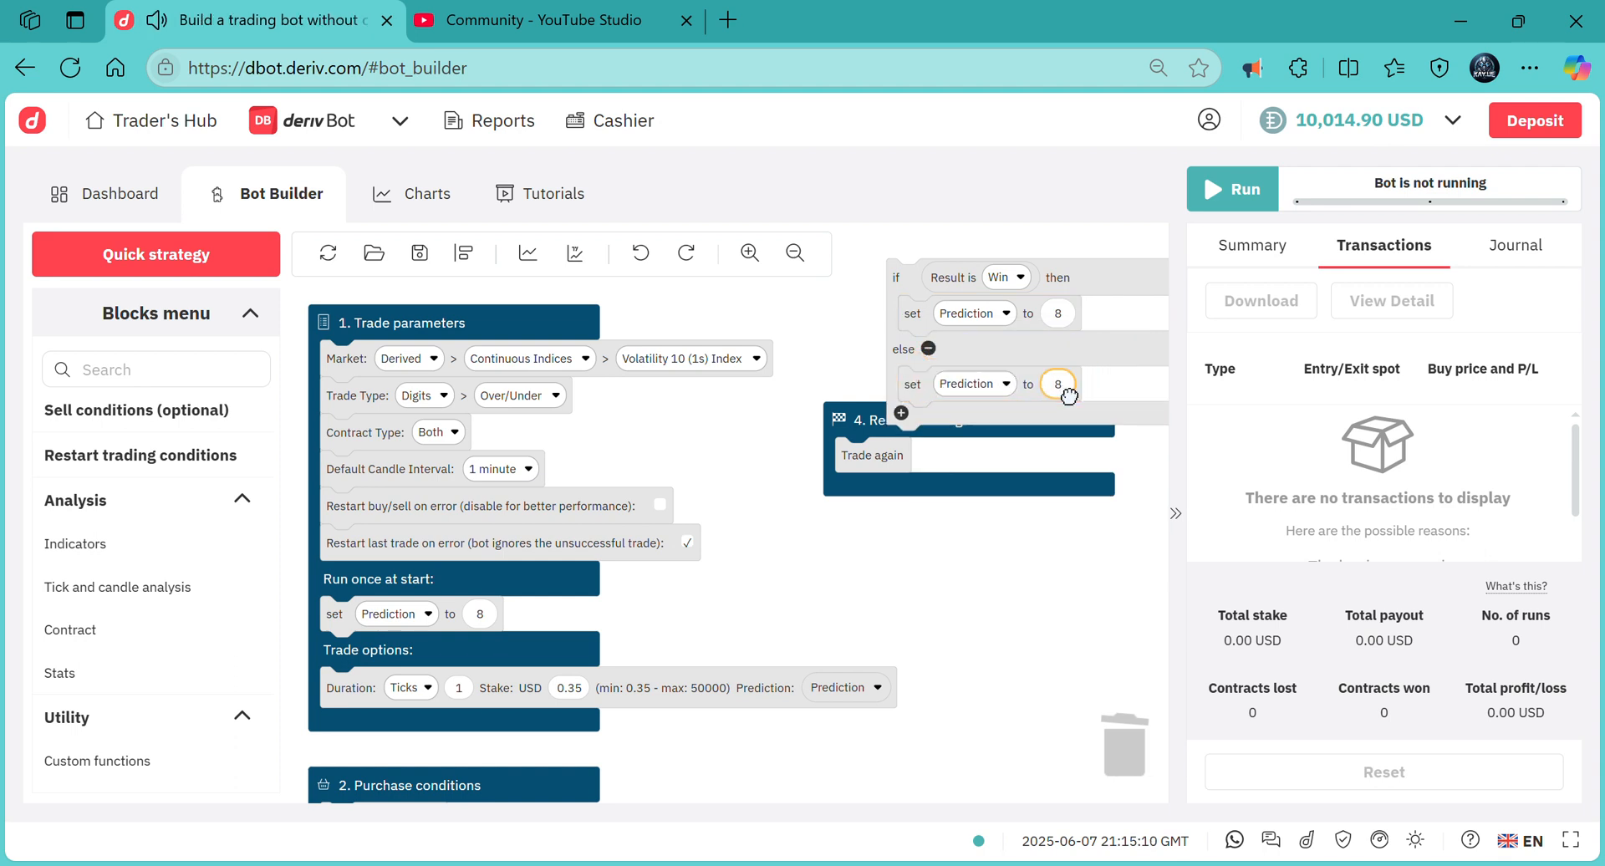
{"action": "left_click_drag", "start_coordinate": [1069, 396], "coordinate": [960, 483]}
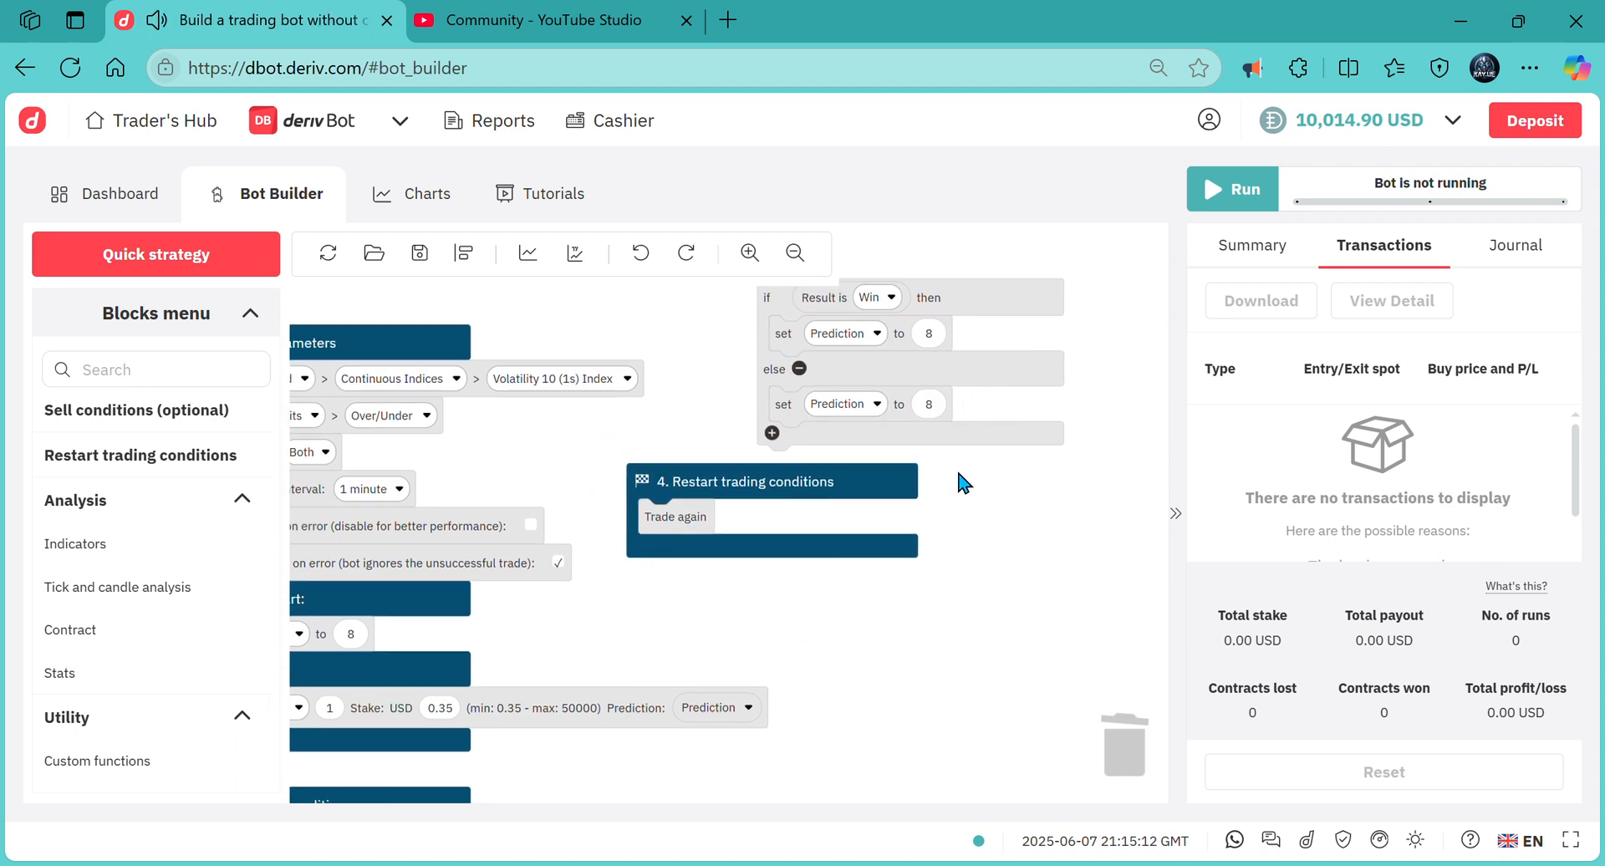
{"action": "left_click", "coordinate": [926, 403]}
{"action": "type", "text": "2"}
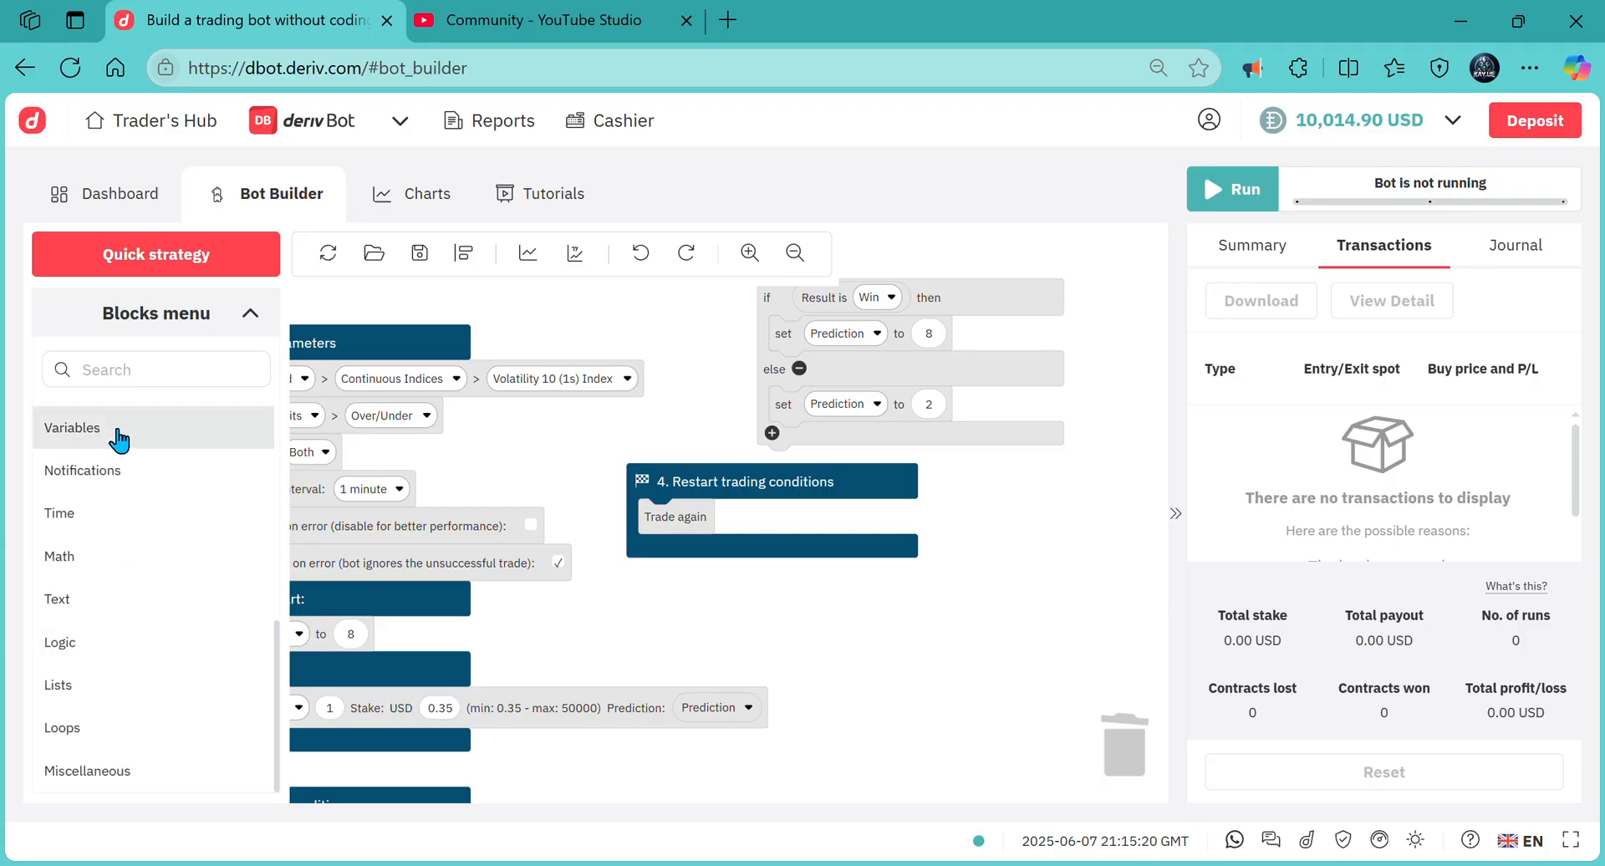
- Start naming a new variable, typing 'Trade_' so far in Variables
{"action": "left_click", "coordinate": [72, 427]}
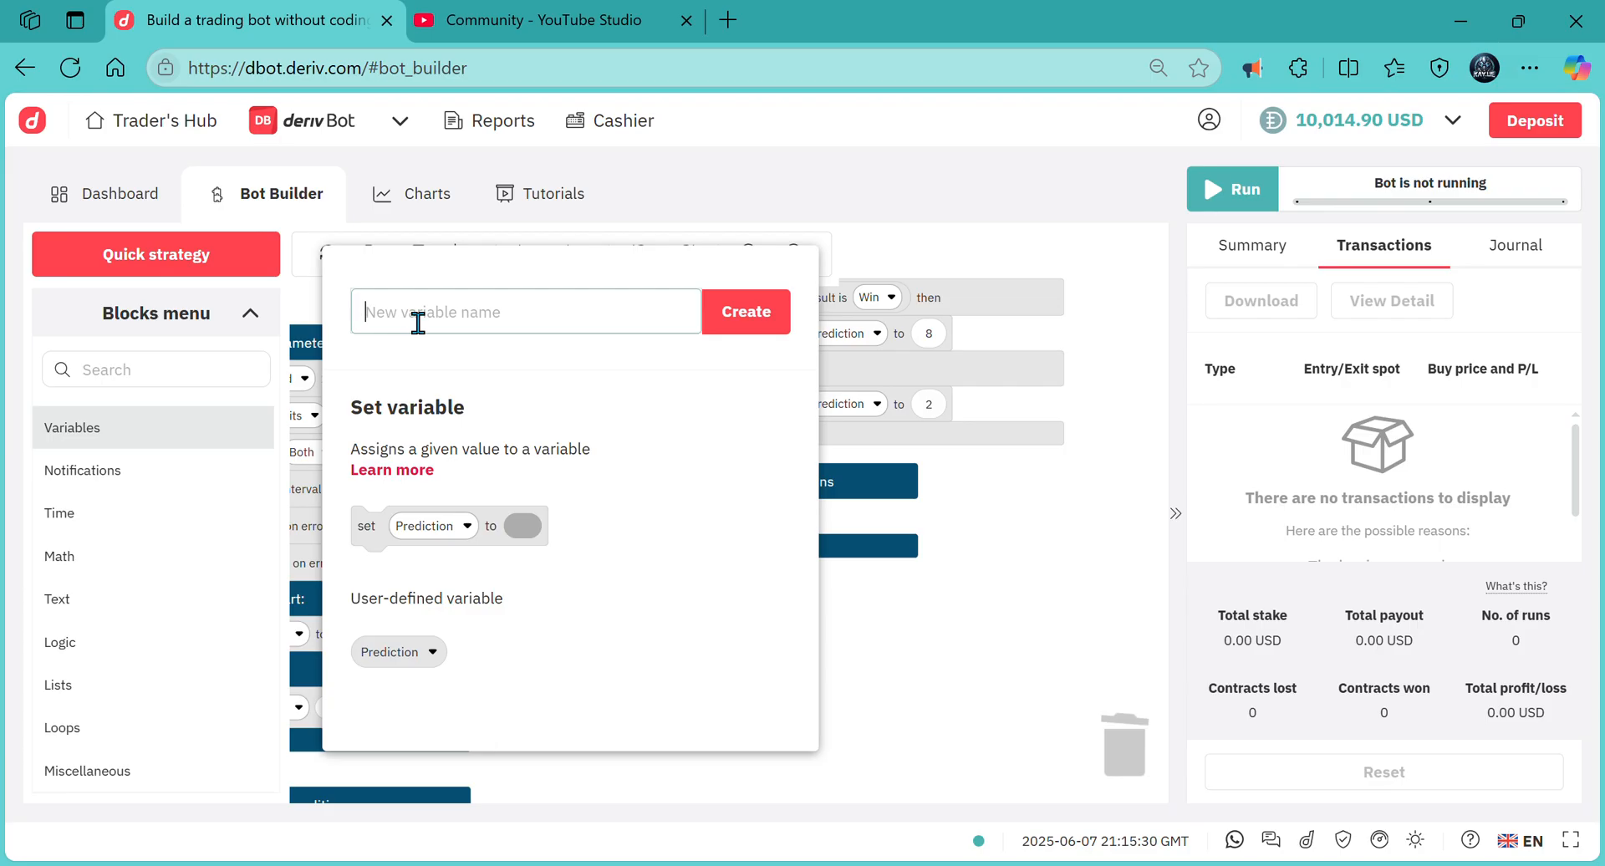
{"action": "type", "text": "Trad"}
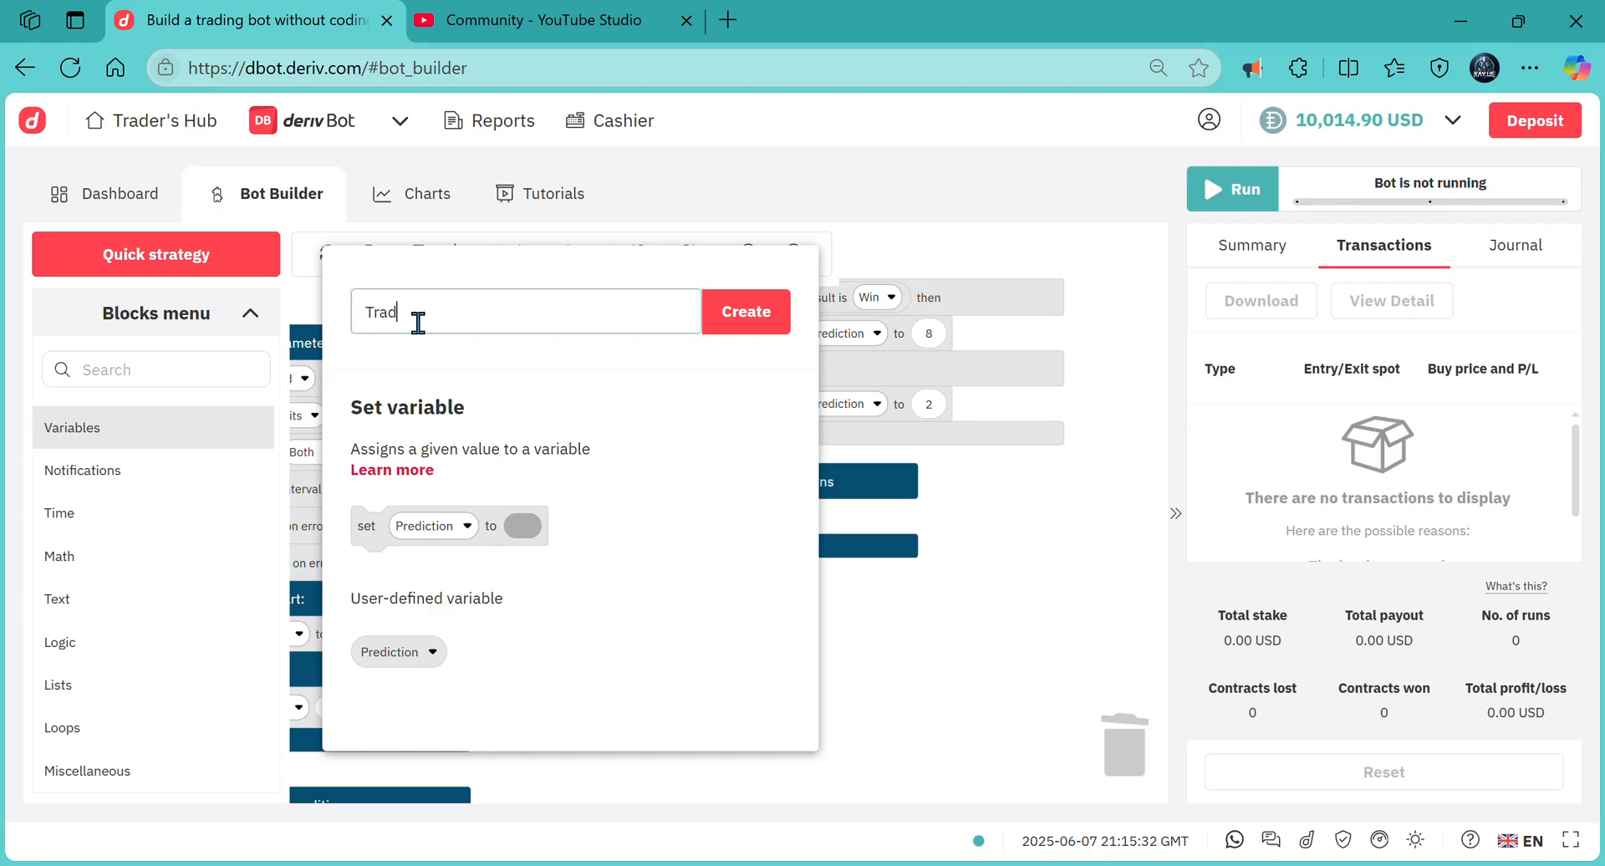
{"action": "type", "text": "e_"}
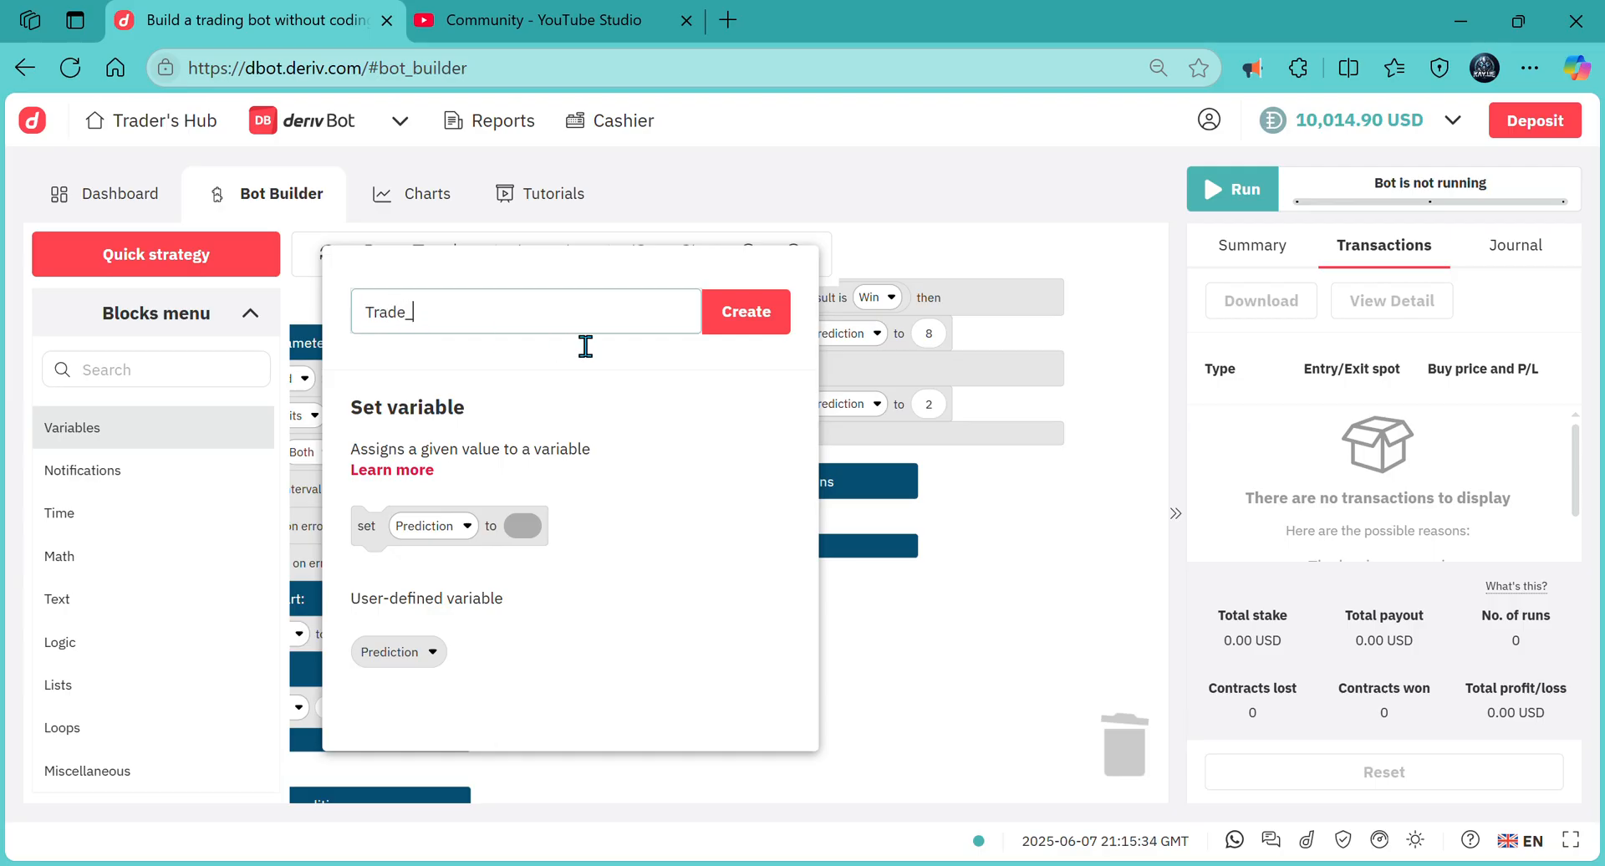
- Finish the name Trade_direction and create the variable
{"action": "type", "text": "dired"}
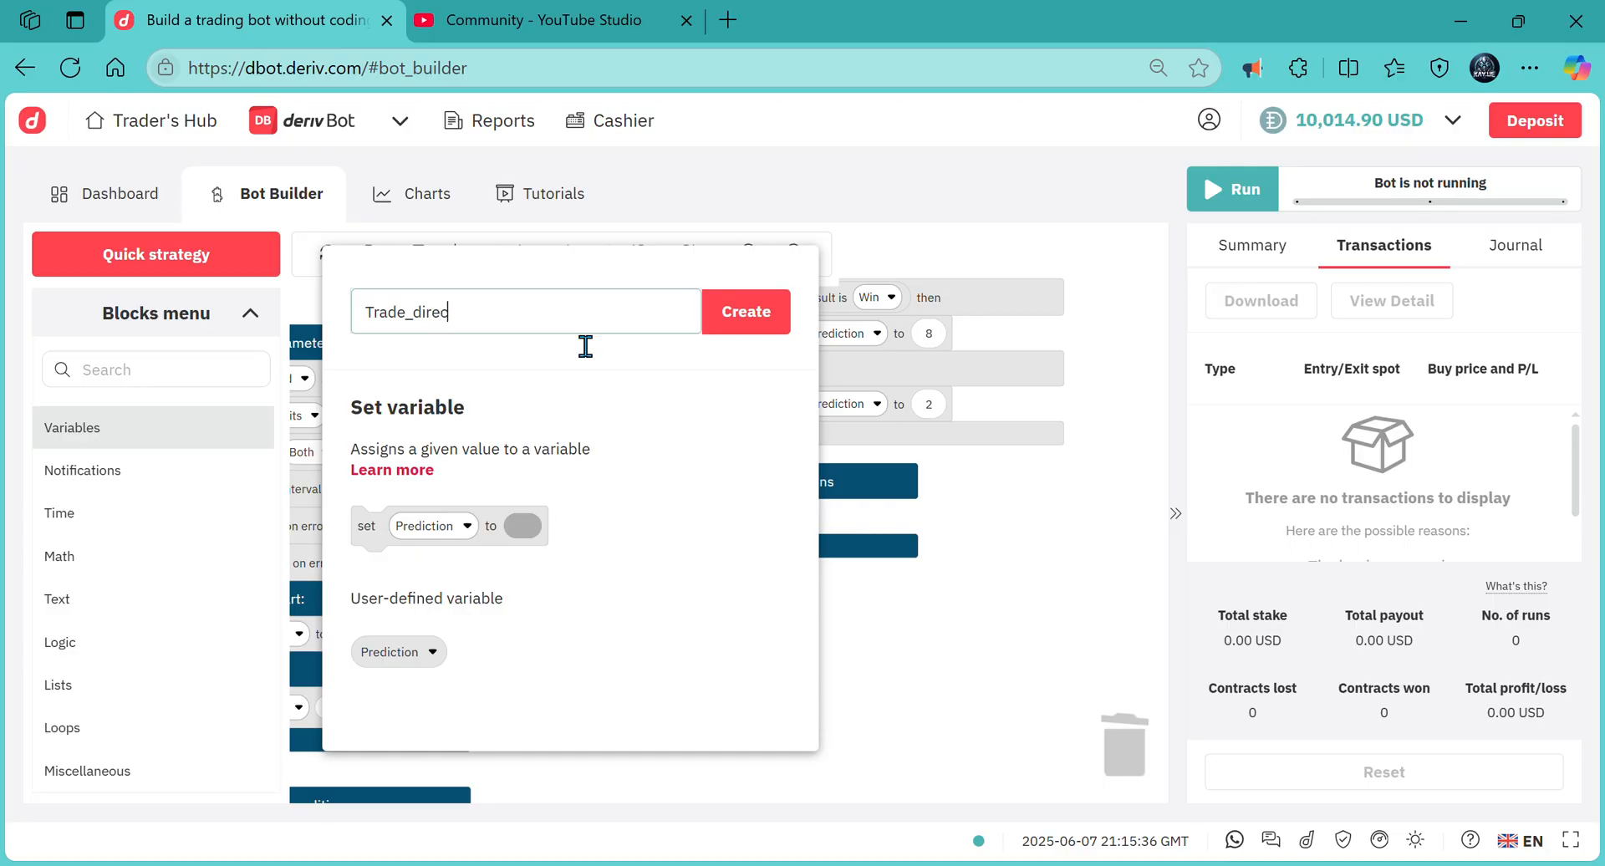
{"action": "type", "text": "tion"}
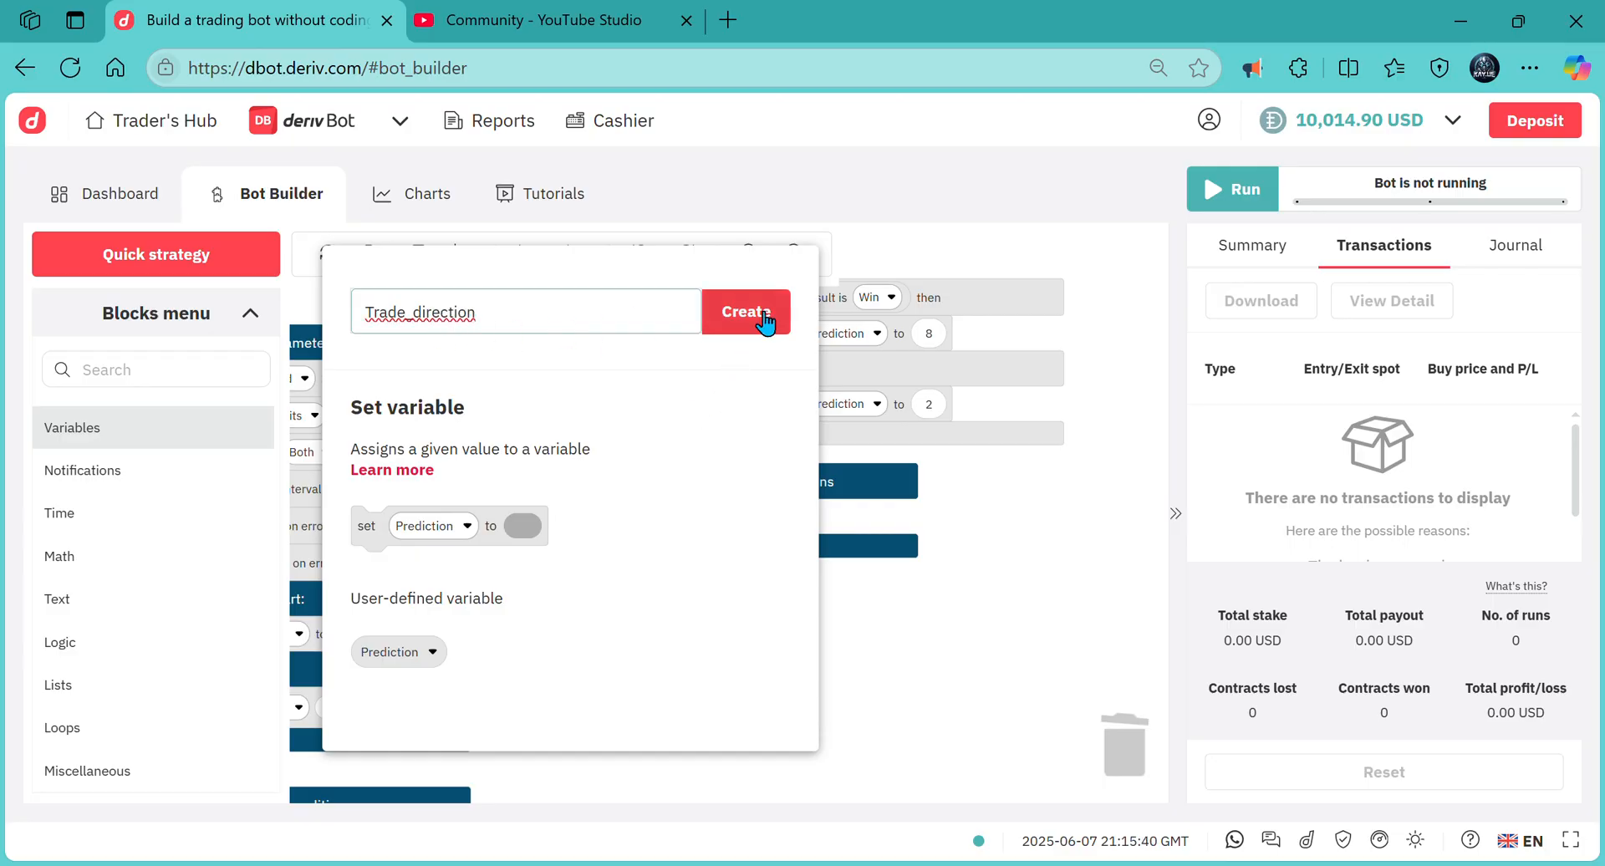
{"action": "left_click", "coordinate": [745, 311]}
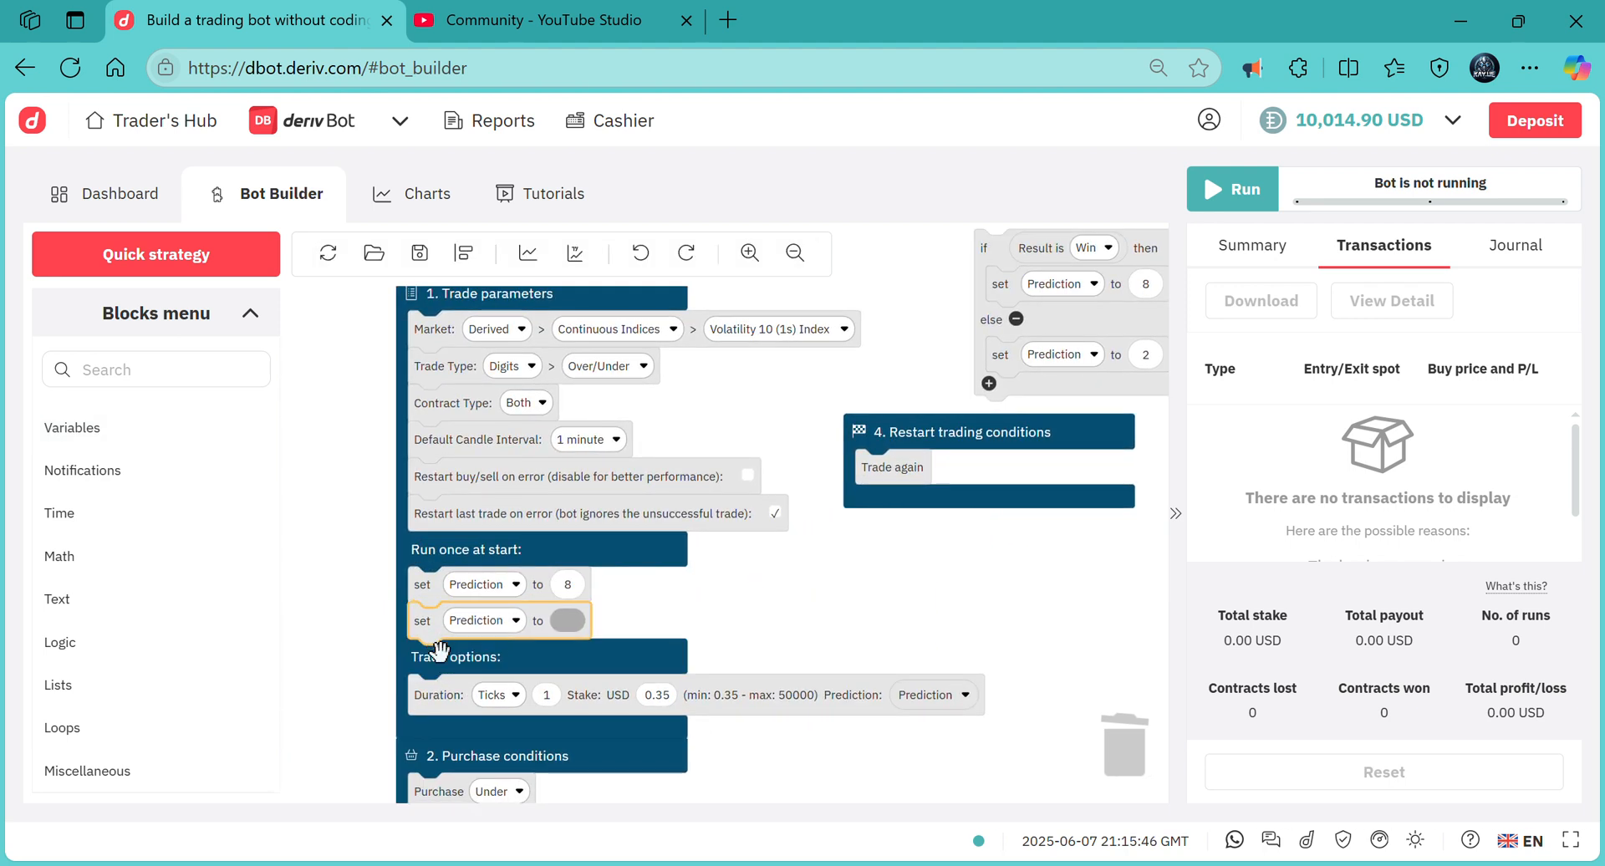
- Add a start-up set block with a number value and point it at Trade_direction
{"action": "left_click", "coordinate": [60, 642]}
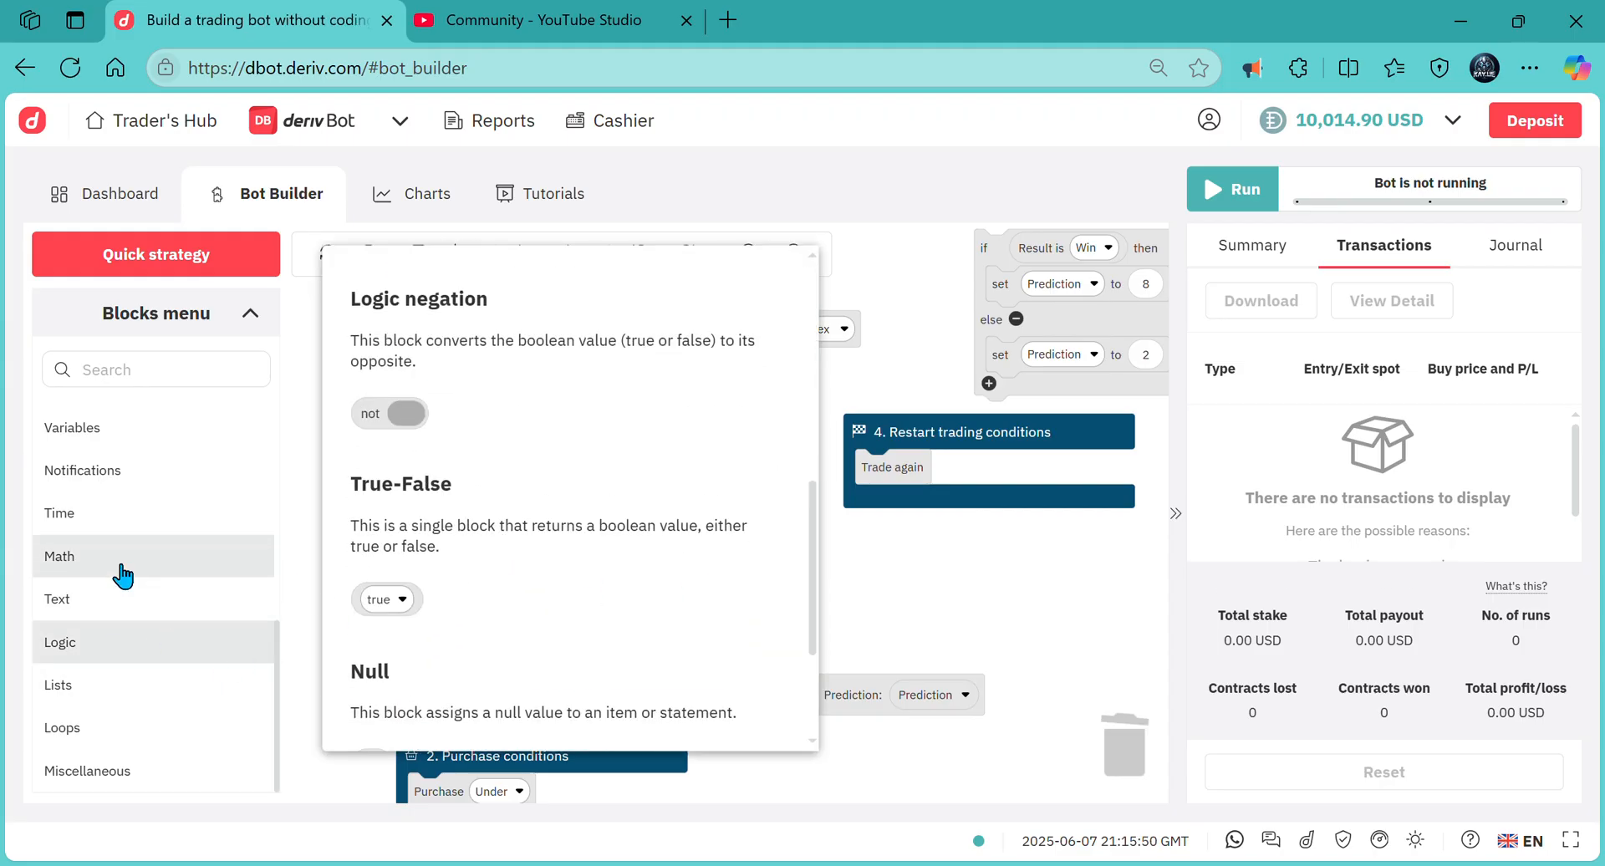
{"action": "left_click", "coordinate": [60, 555]}
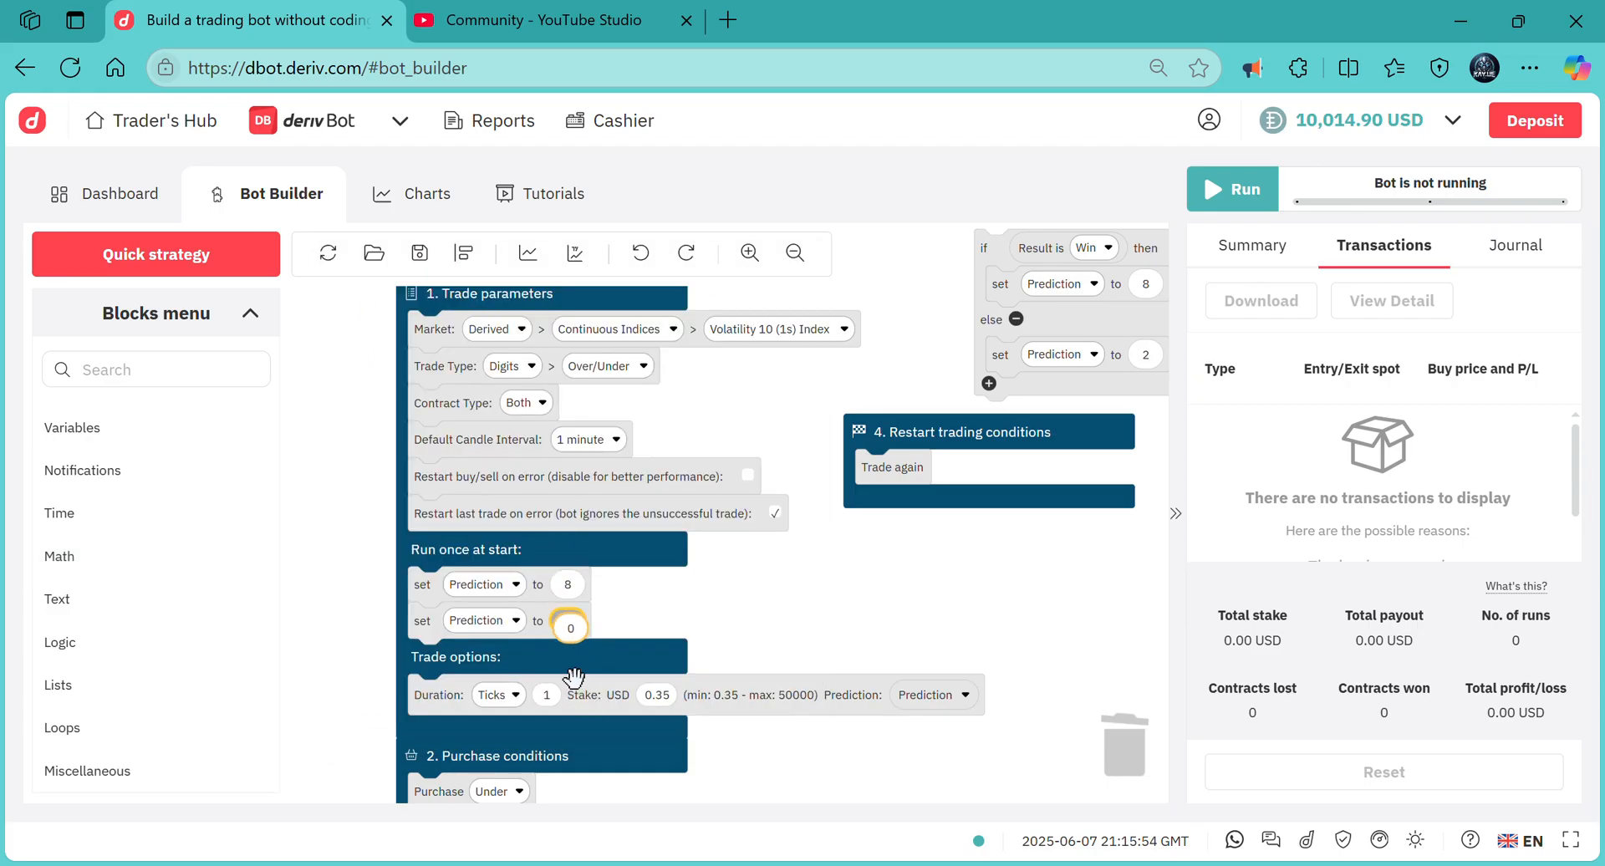
{"action": "left_click", "coordinate": [483, 618]}
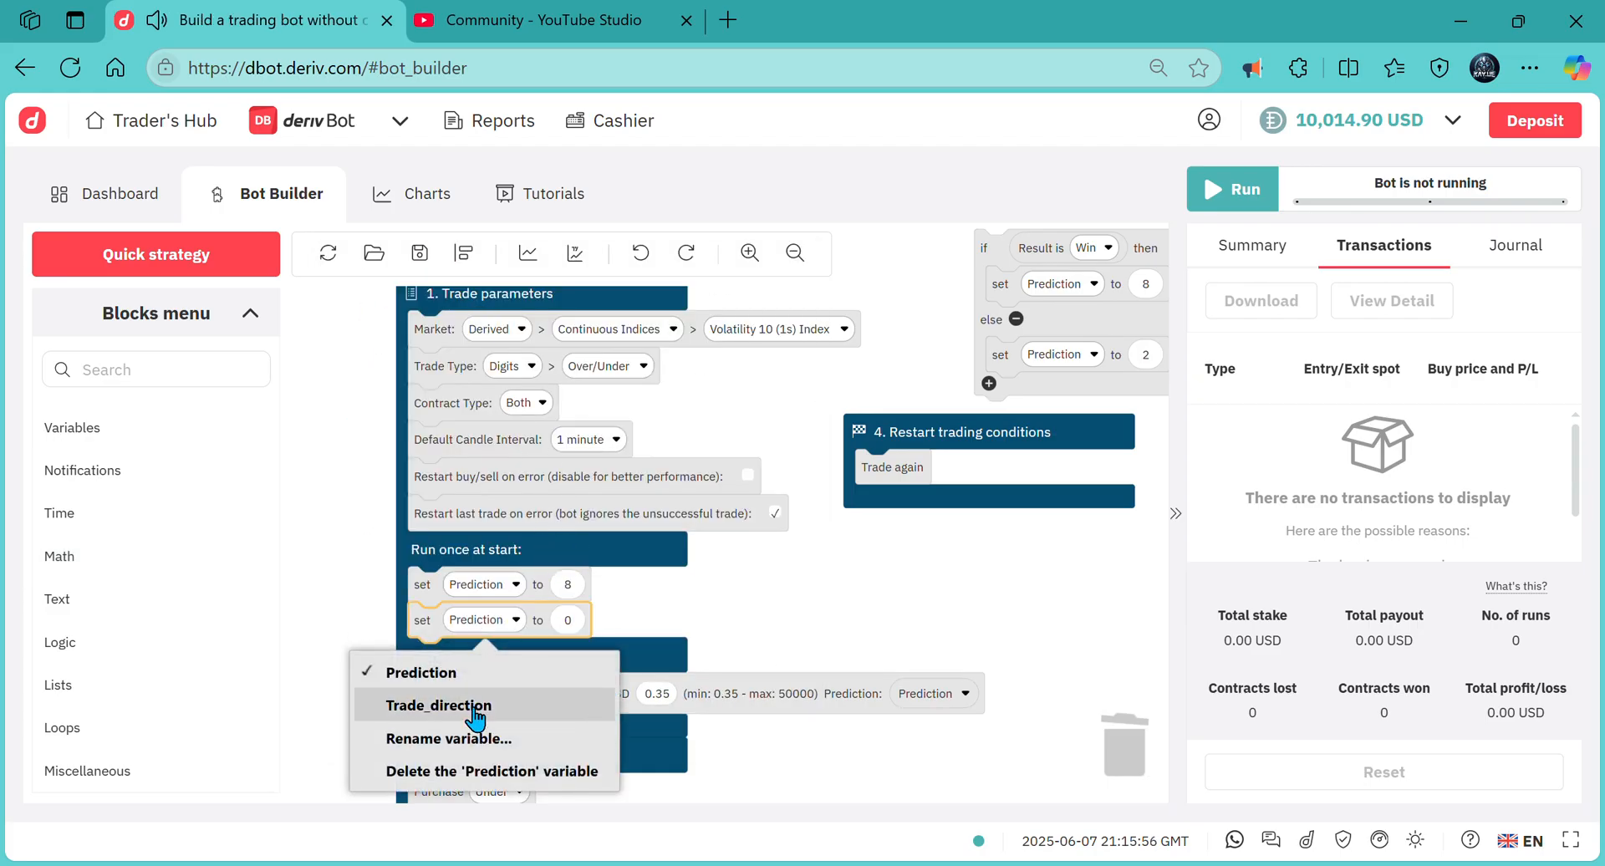
{"action": "left_click", "coordinate": [434, 704]}
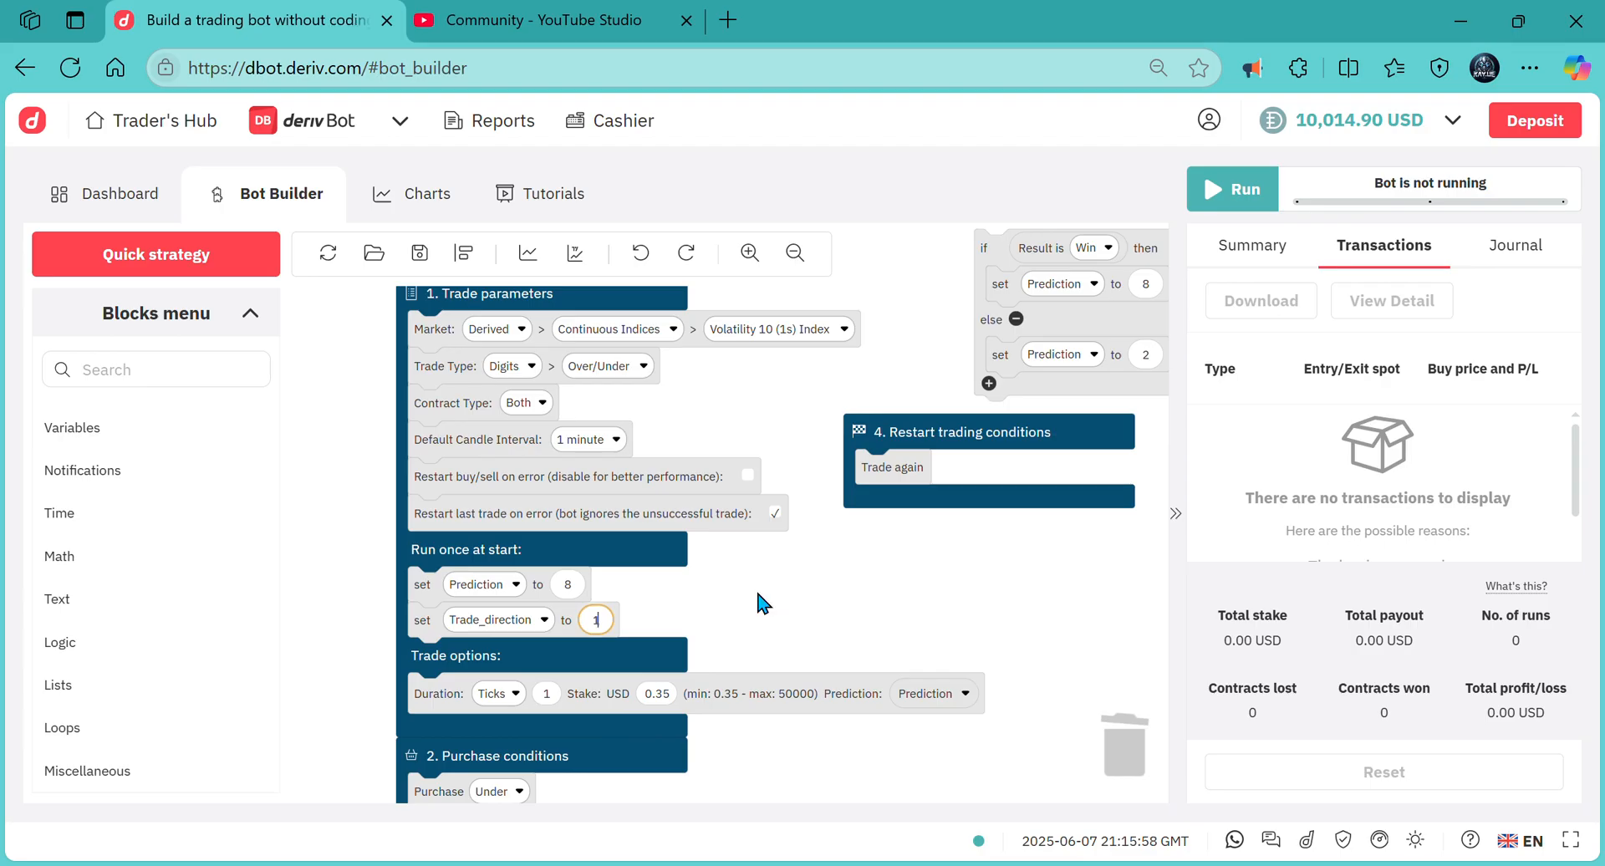
- Start Trade_direction at 1 and add a purchase check: Over when it equals 1, else Under
{"action": "left_click", "coordinate": [463, 252]}
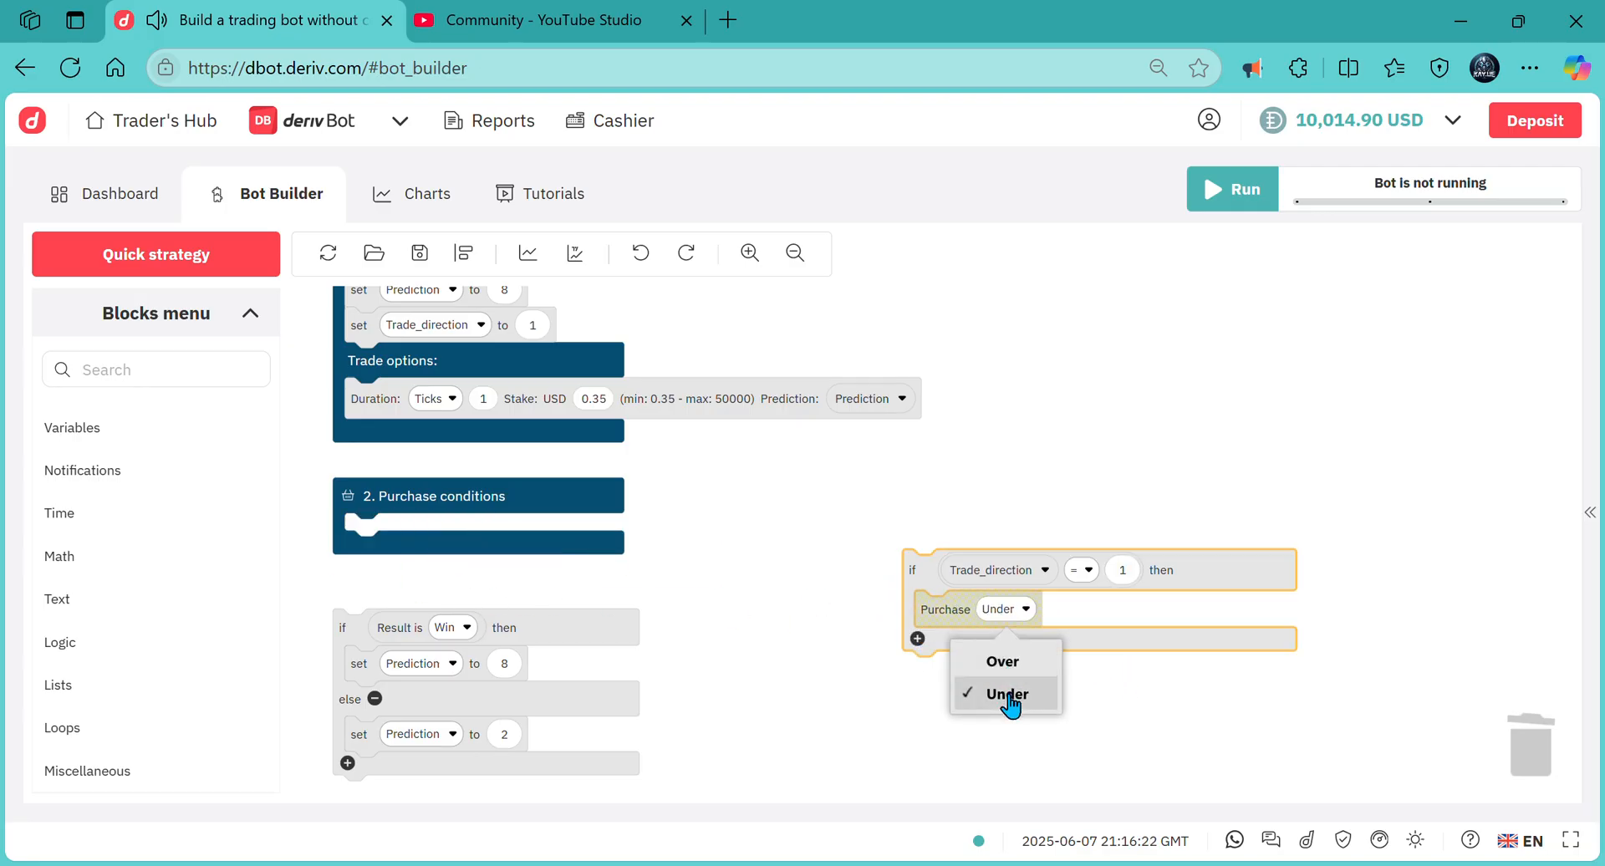
{"action": "left_click", "coordinate": [1002, 660]}
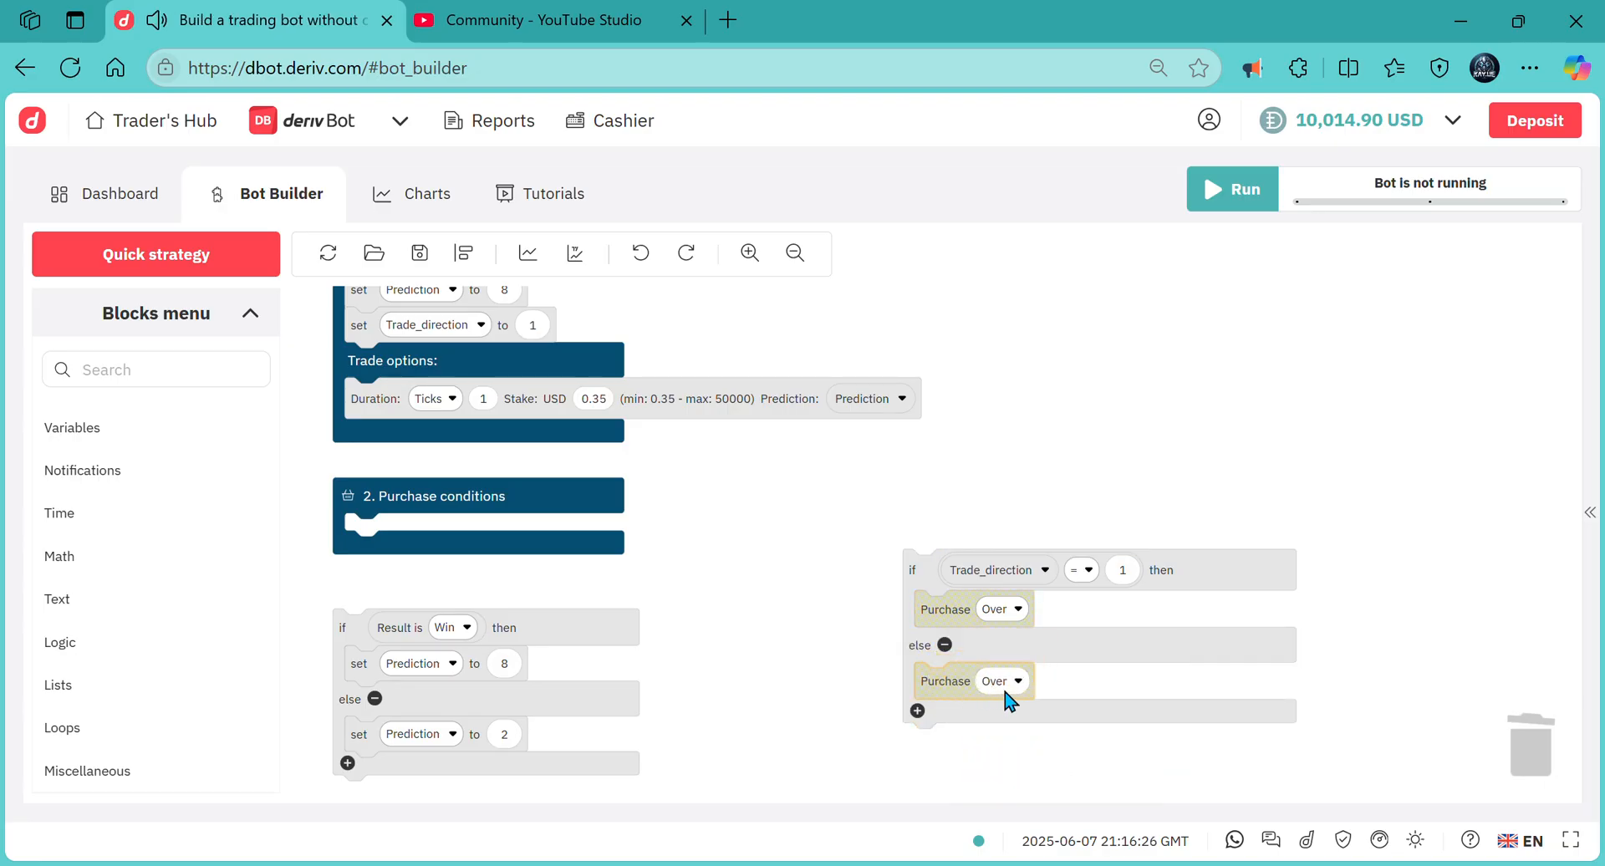
{"action": "left_click", "coordinate": [1000, 680]}
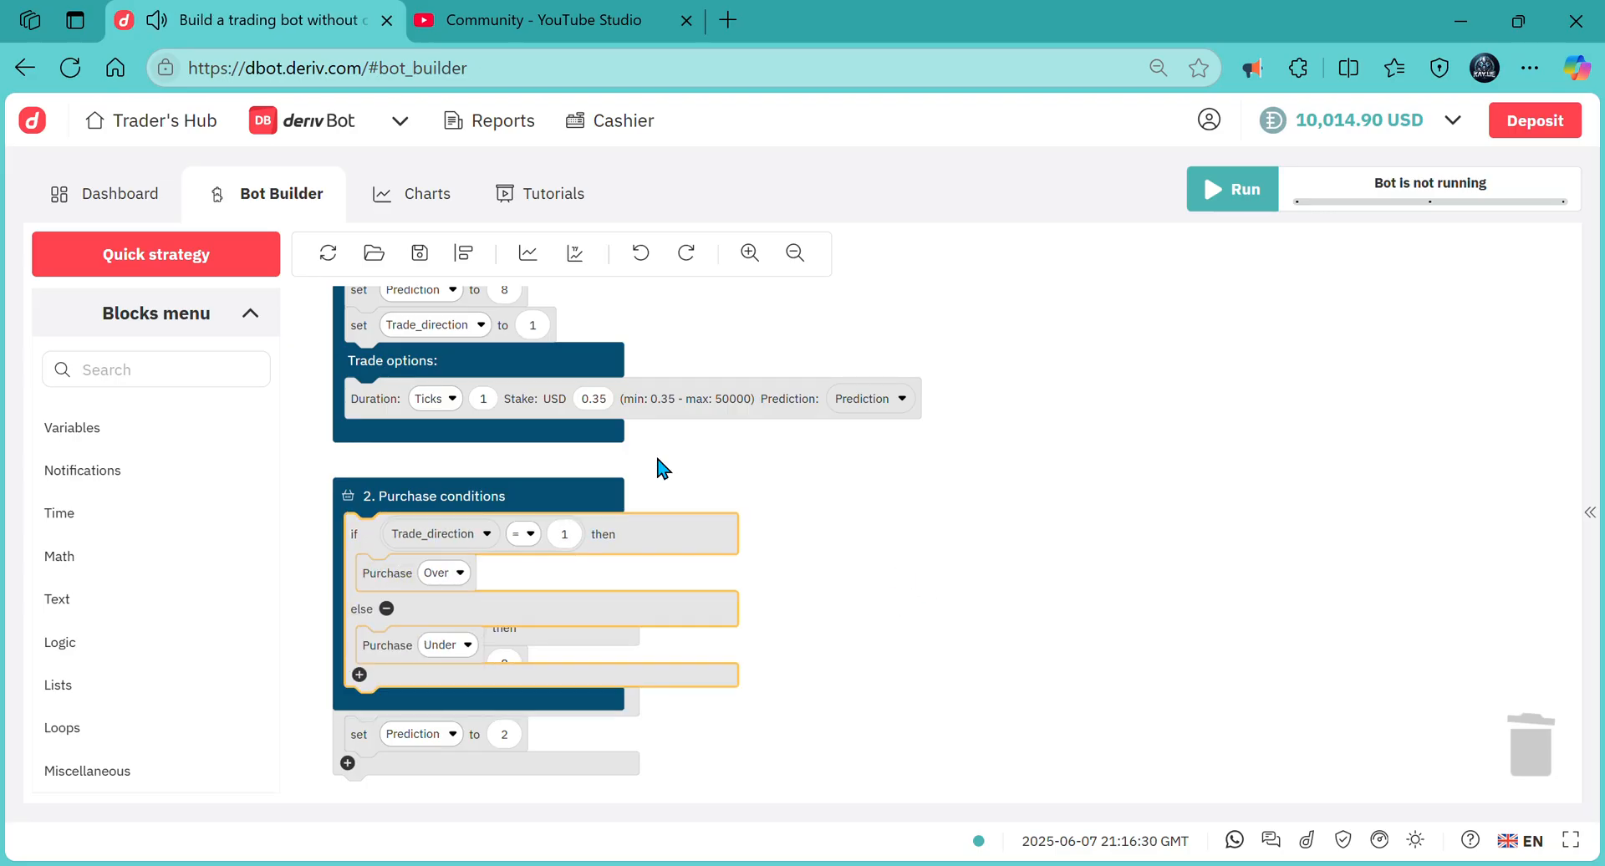
- Change the starting Trade_direction to 9 and move the Result is Win block into place
{"action": "left_click", "coordinate": [531, 324]}
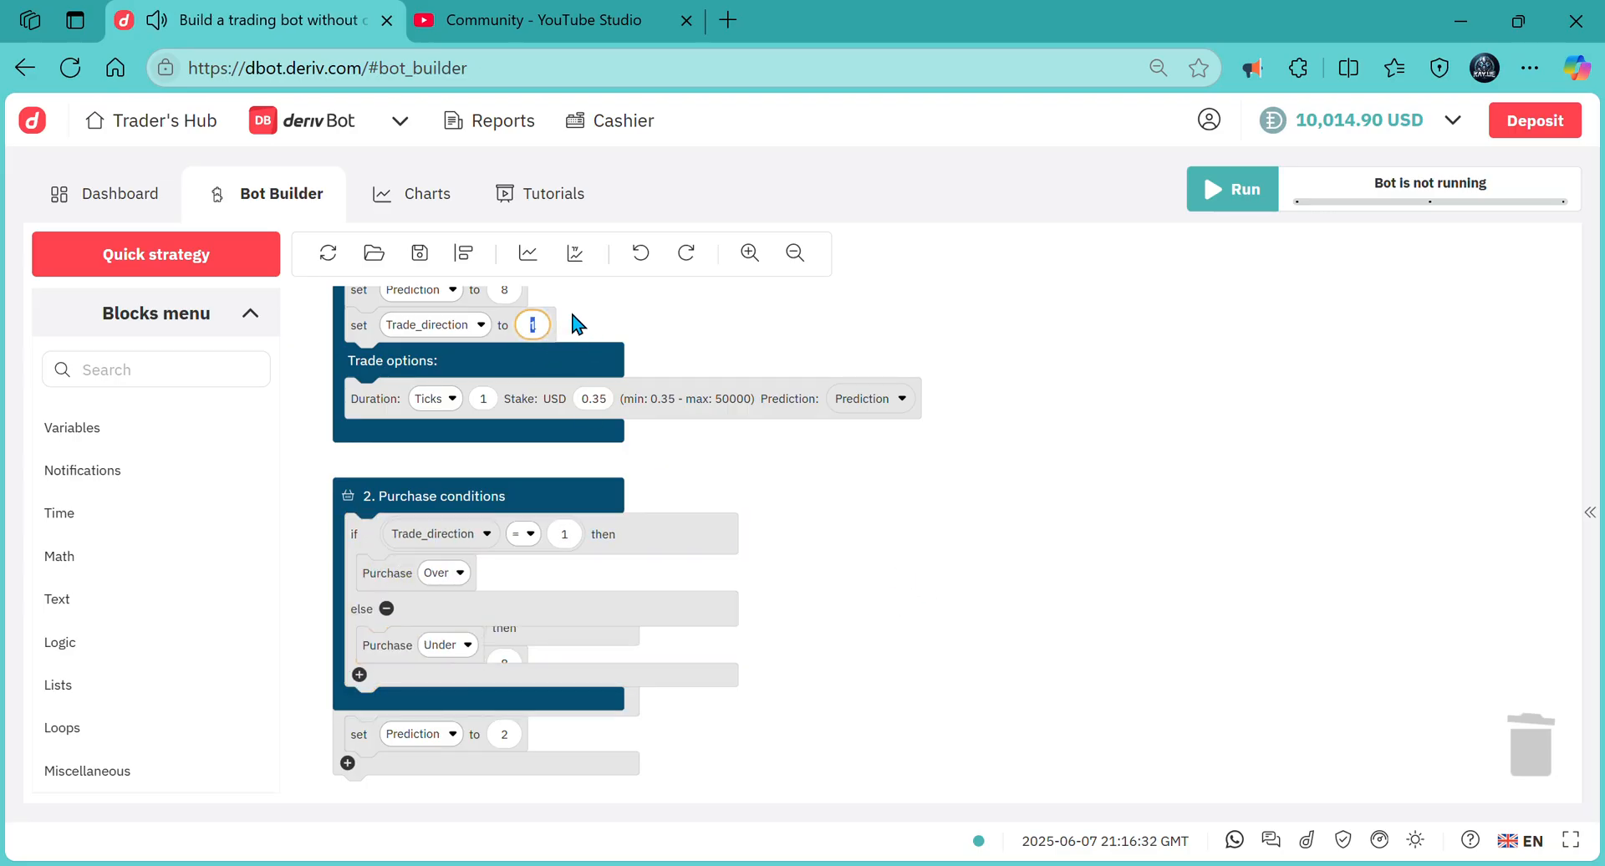
{"action": "type", "text": "9"}
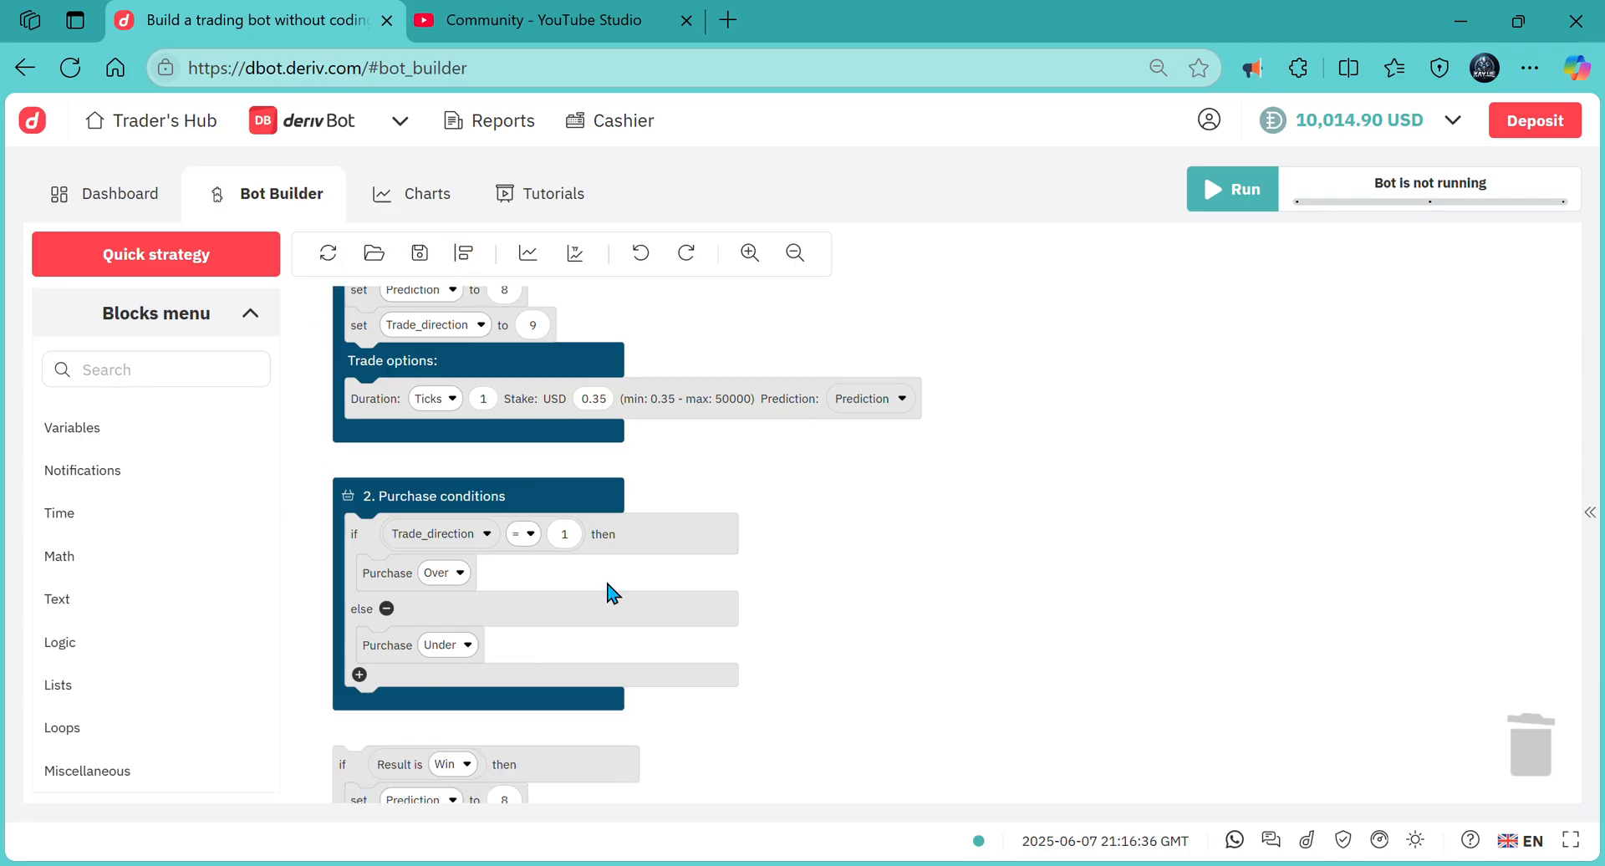
{"action": "scroll", "scroll_direction": "down", "scroll_amount": 3}
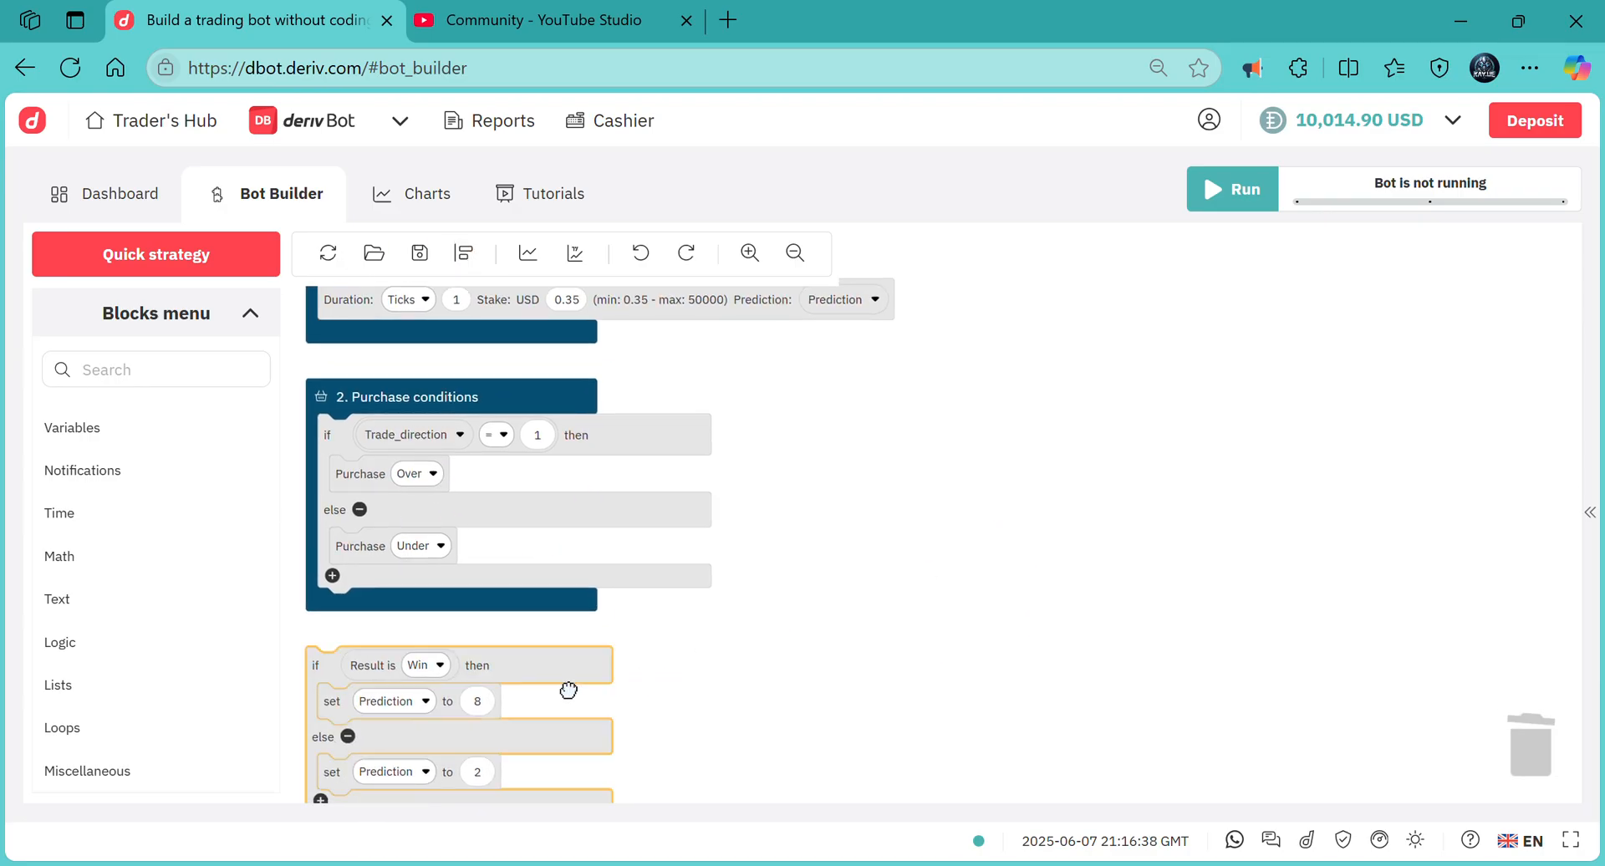
{"action": "left_click_drag", "start_coordinate": [567, 690], "coordinate": [995, 577]}
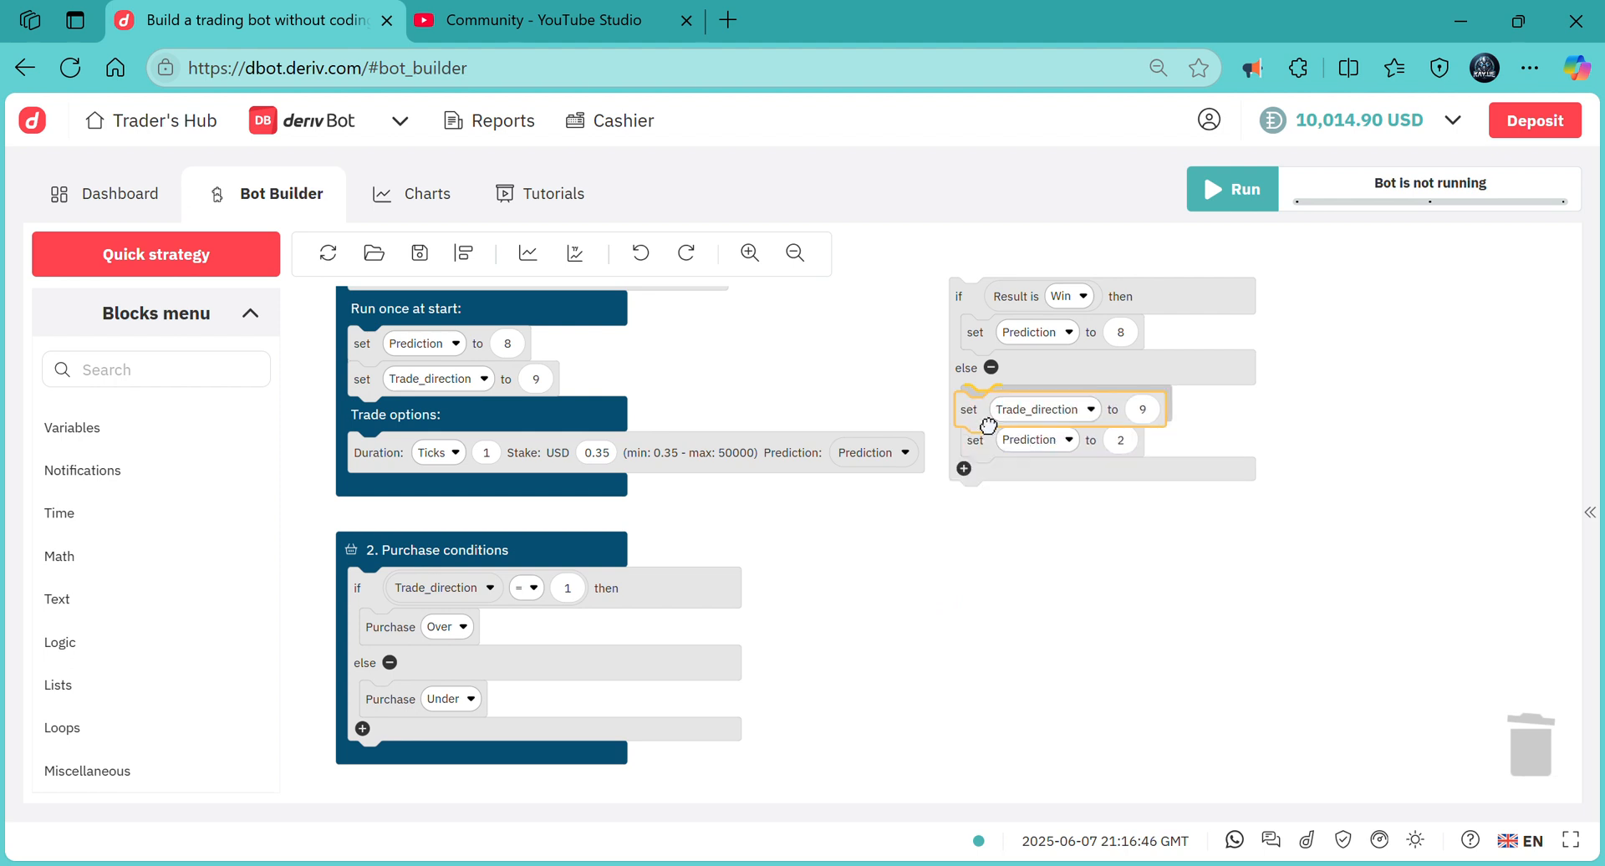
- Set Trade_direction to 1 in the loss branch and 9 after a win, under Restart trading conditions
{"action": "left_click", "coordinate": [1147, 401]}
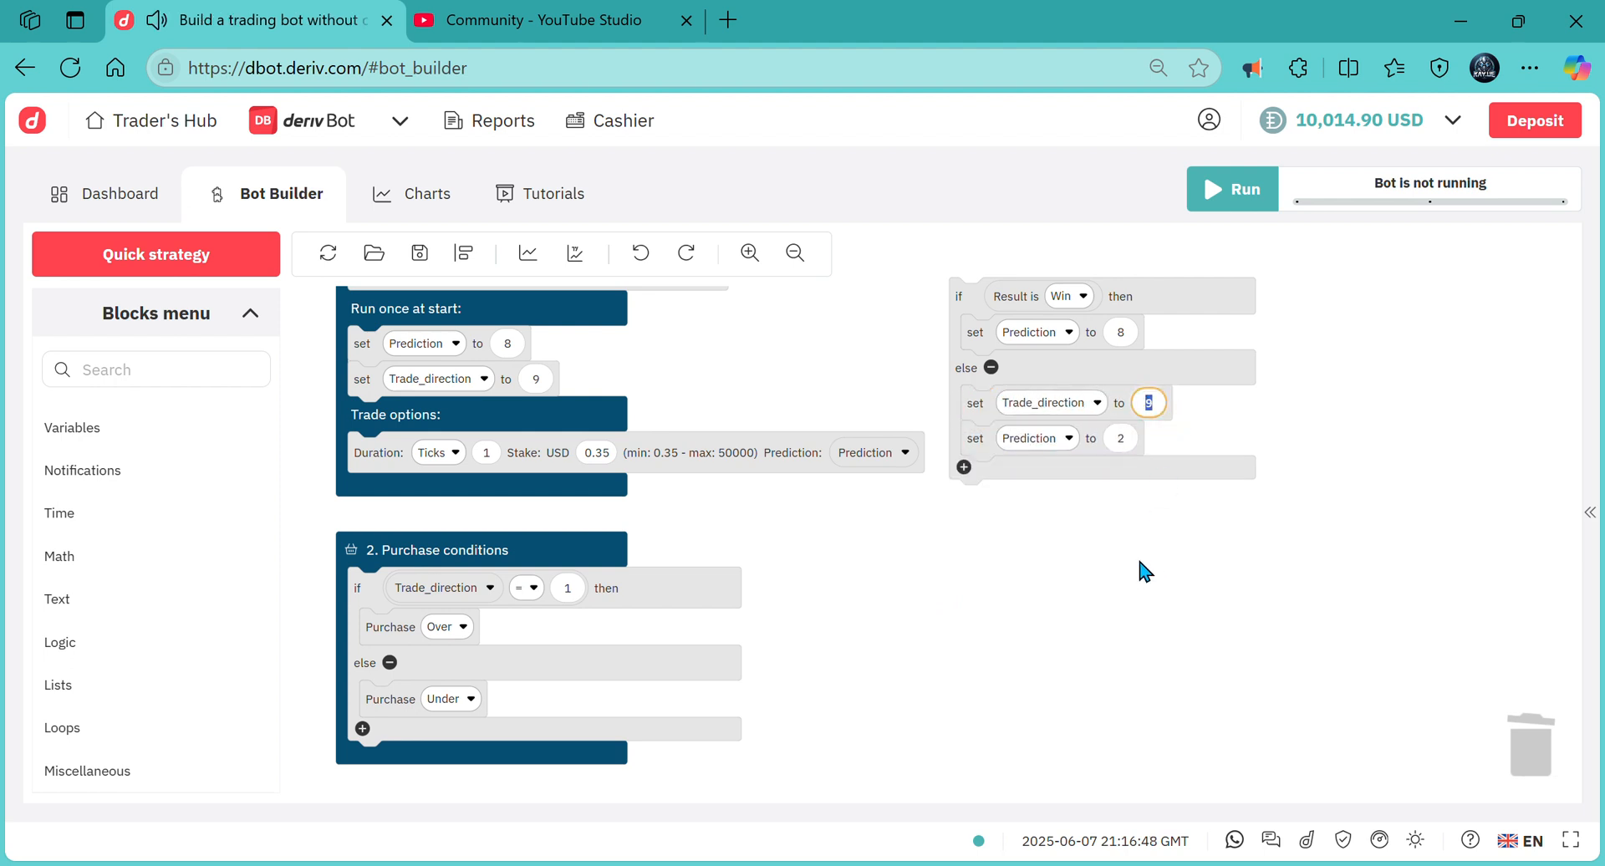
{"action": "type", "text": "1"}
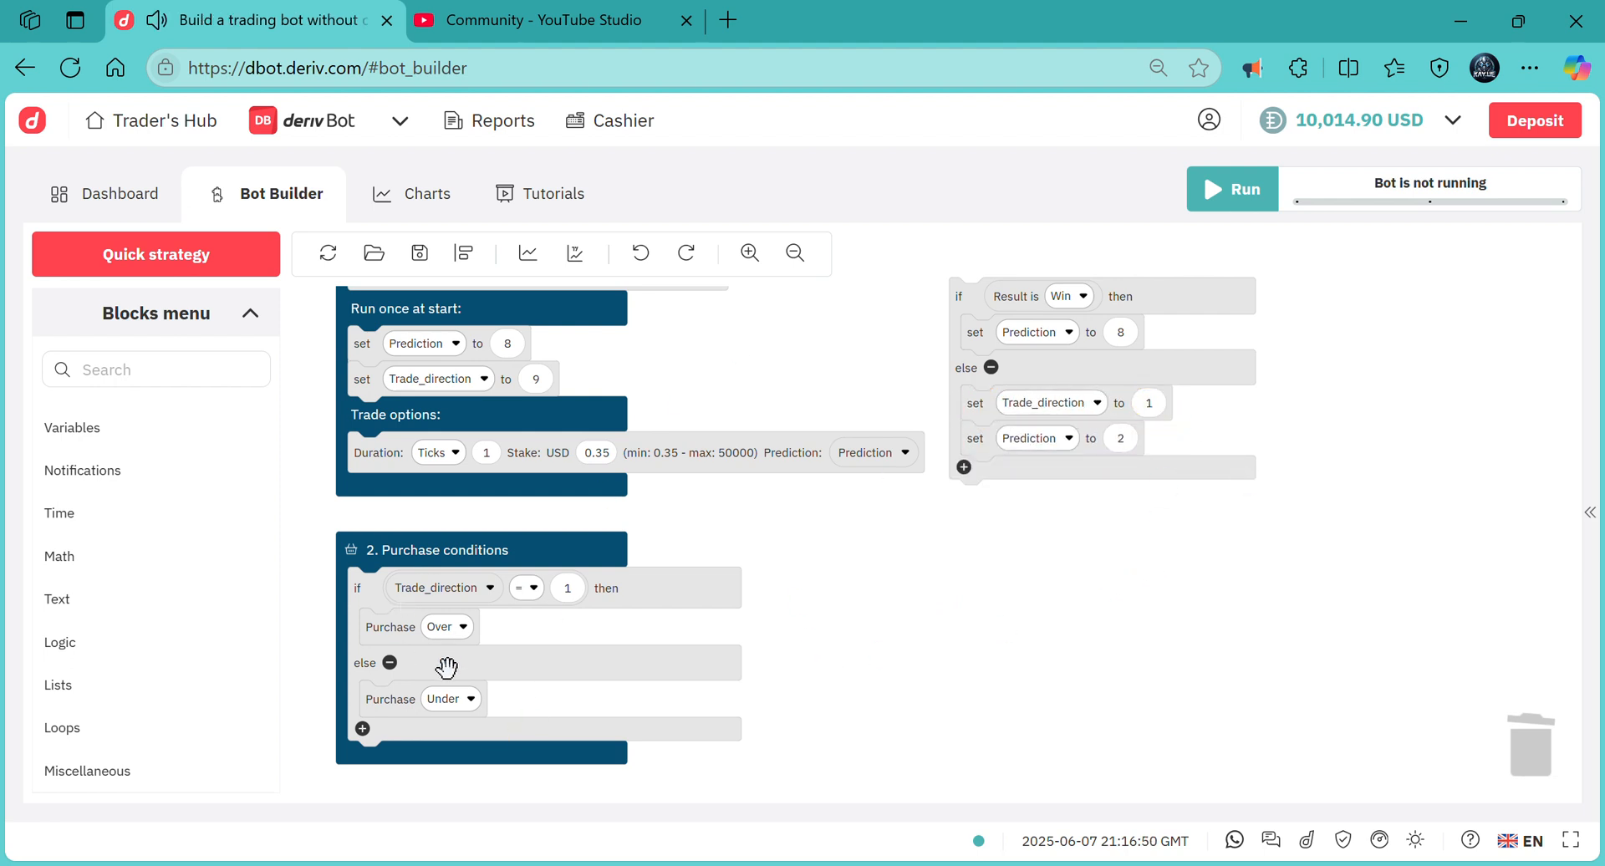
{"action": "mouse_move", "coordinate": [1026, 600]}
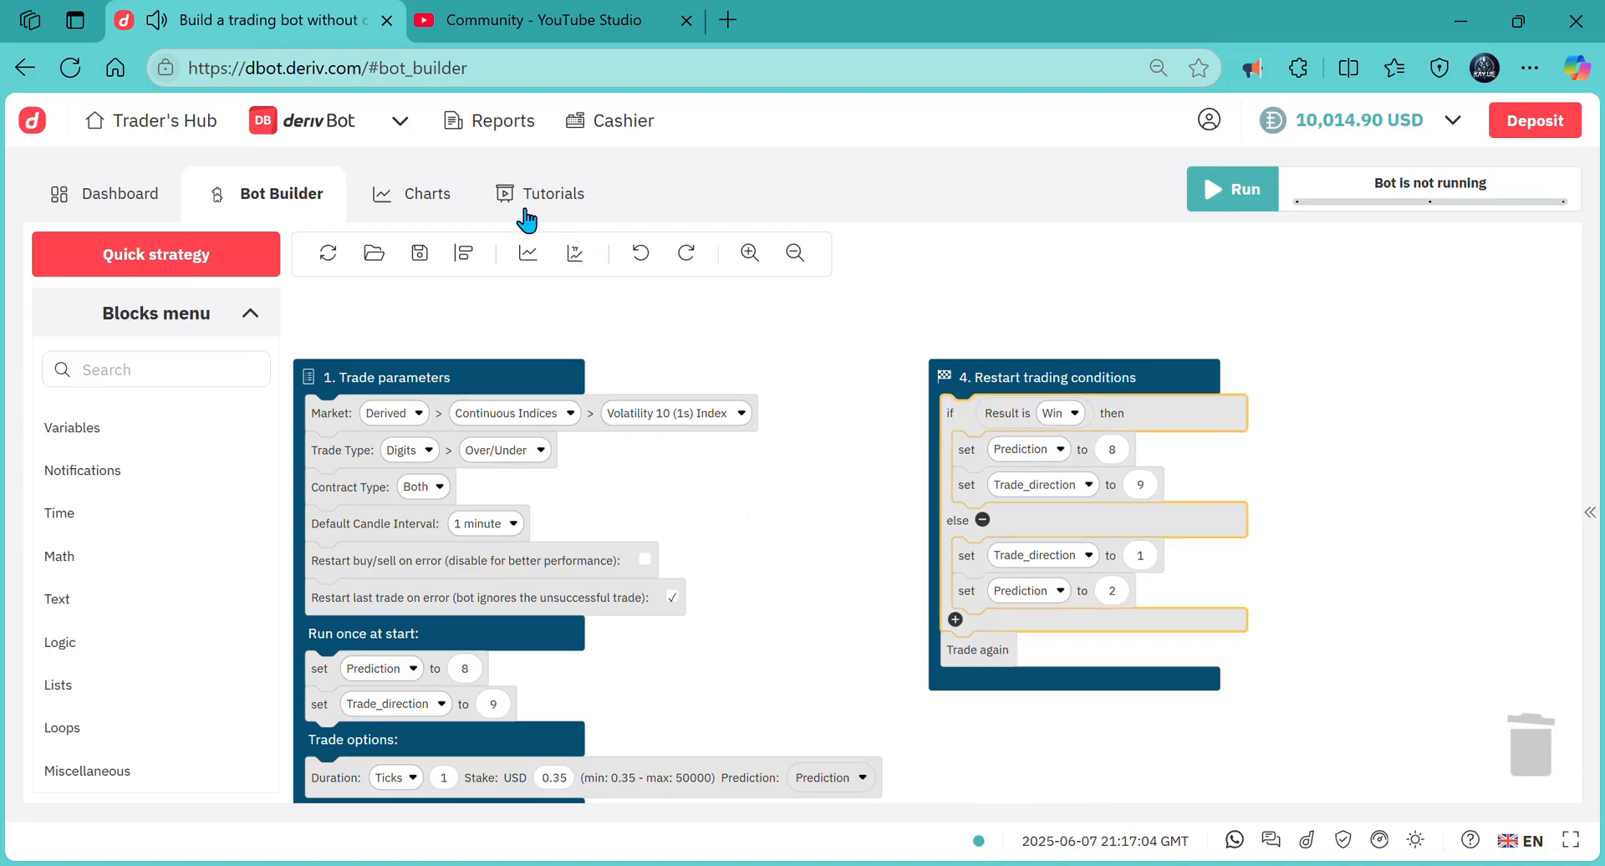
{"action": "left_click", "coordinate": [553, 20]}
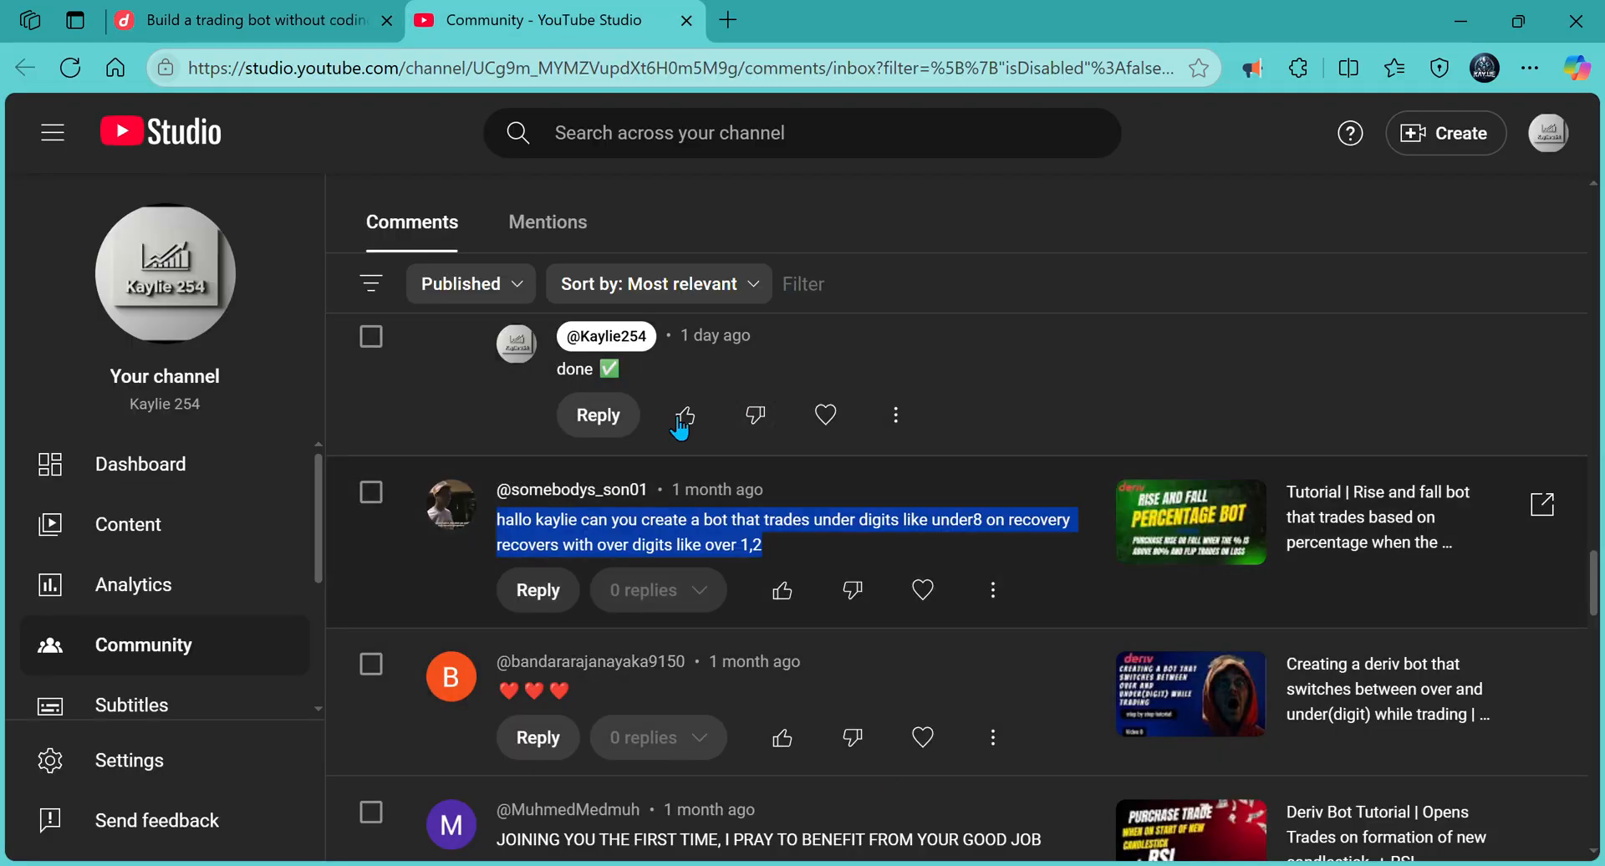
{"action": "left_click", "coordinate": [246, 20]}
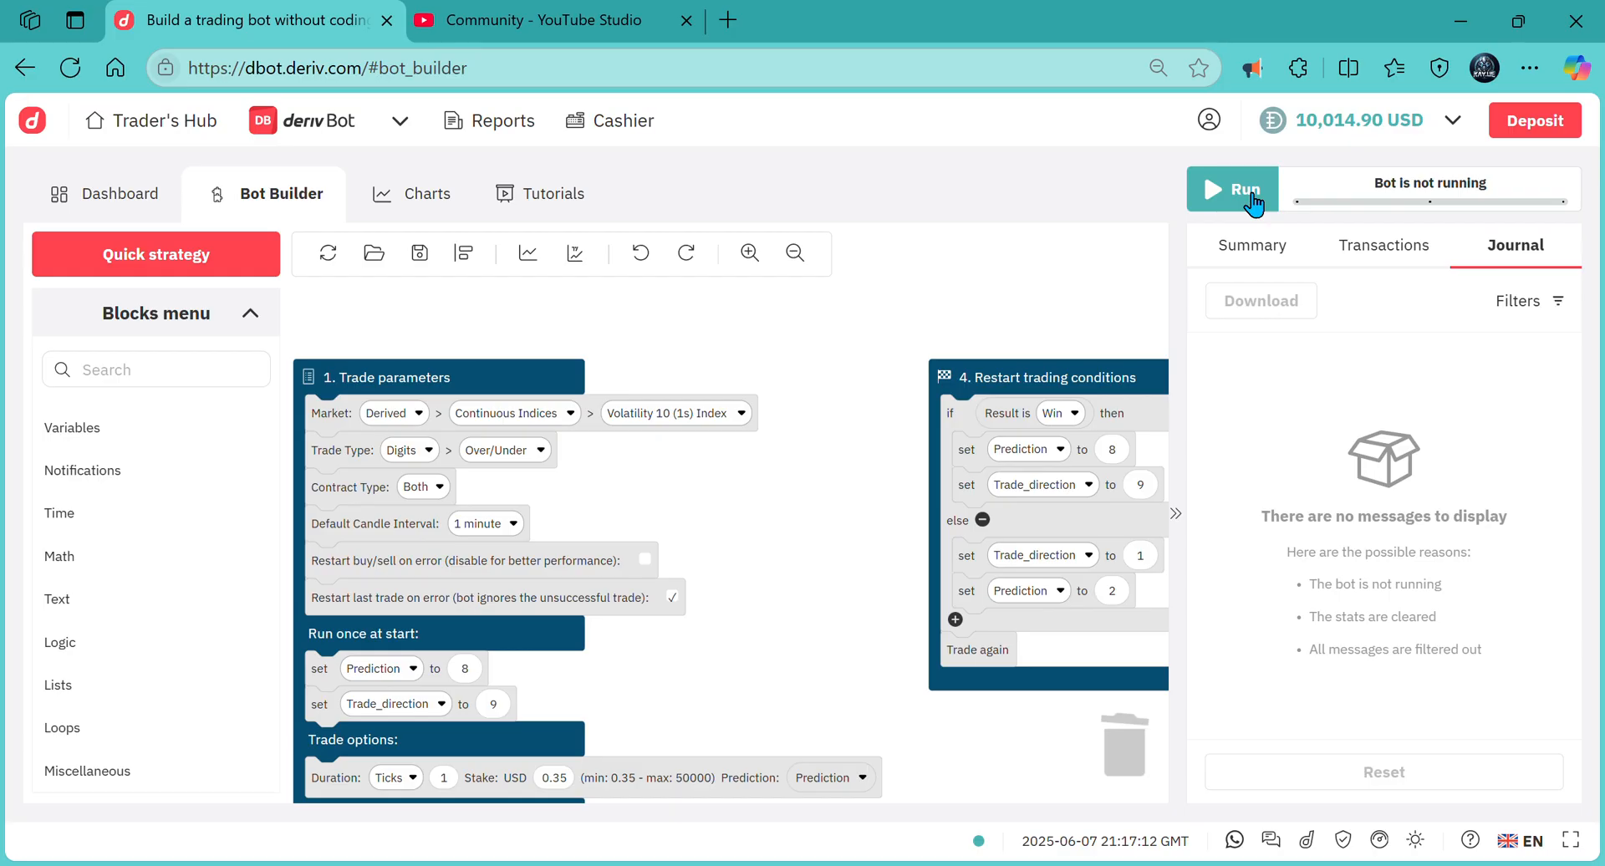
- Run the bot live and check the Transactions and Journal tabs as contracts are bought
{"action": "left_click", "coordinate": [1232, 189]}
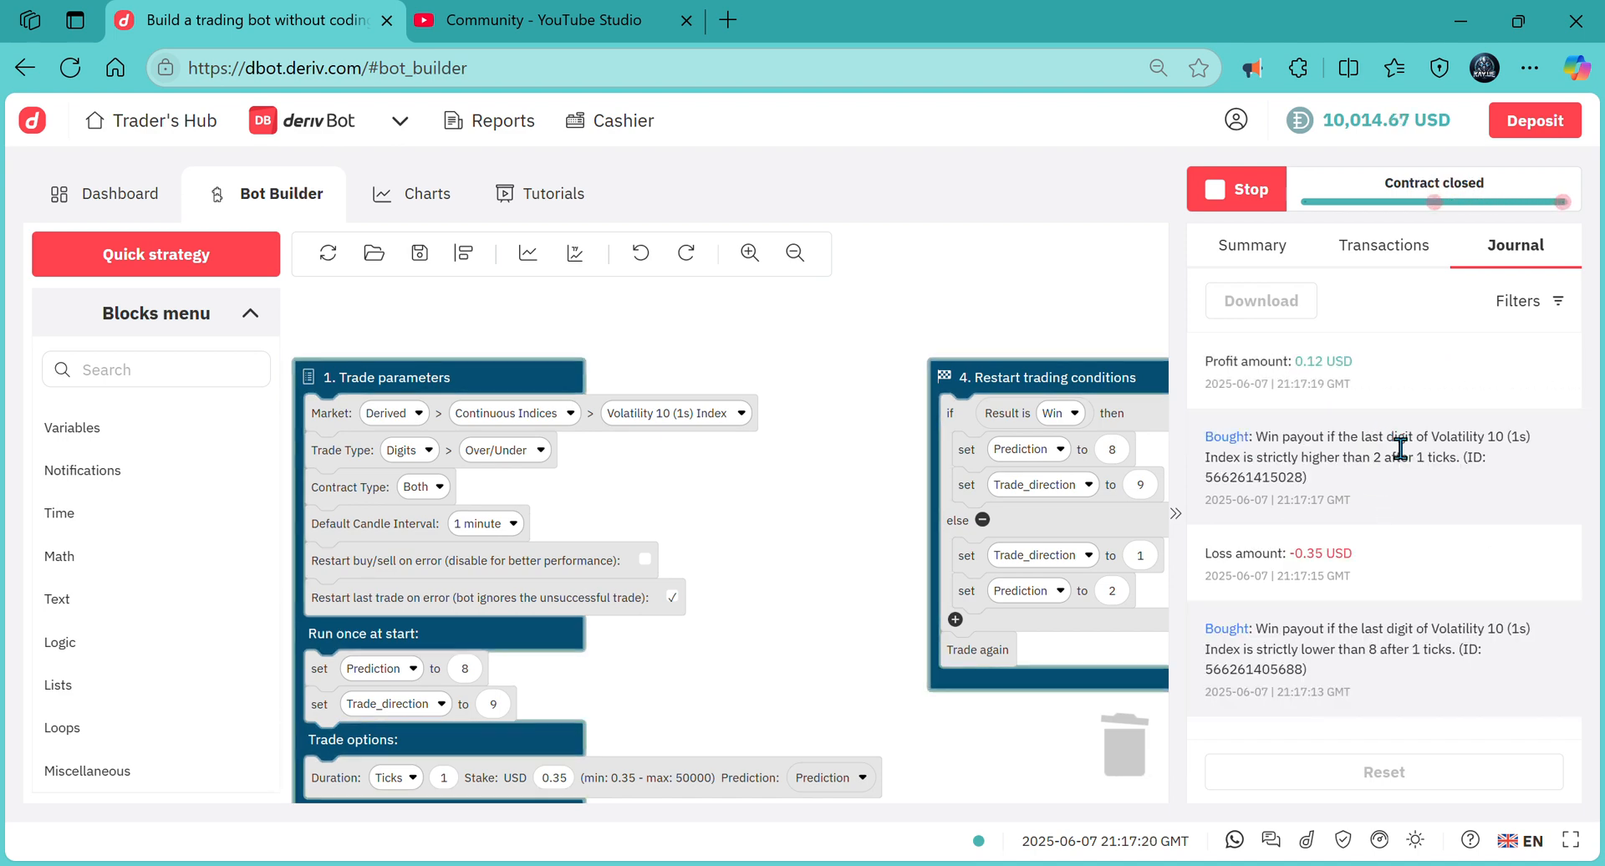
{"action": "left_click", "coordinate": [1382, 244]}
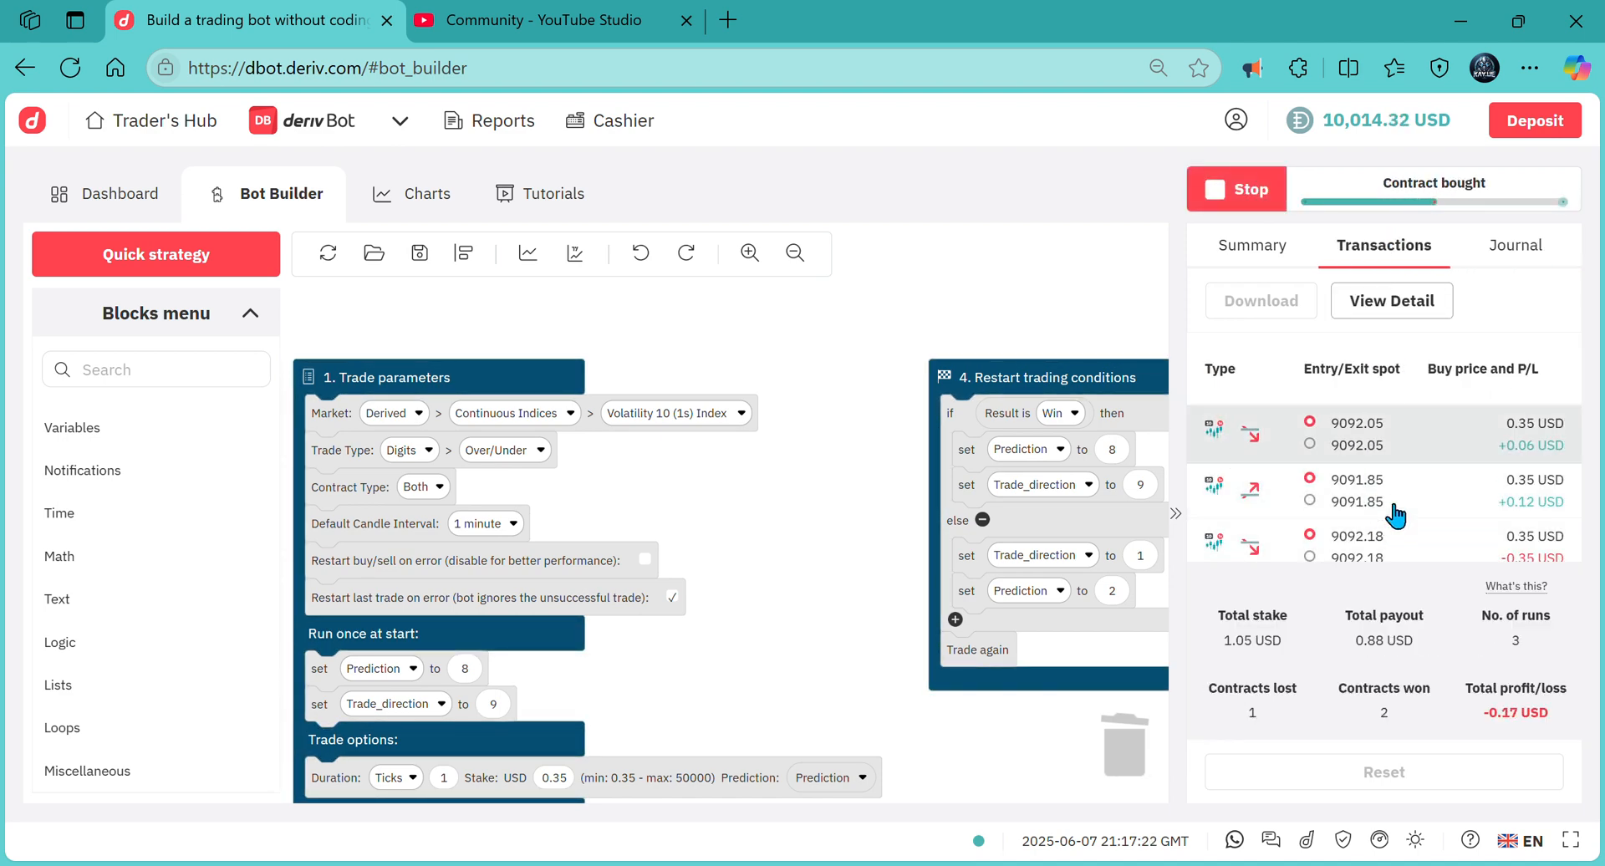
{"action": "left_click", "coordinate": [1516, 244]}
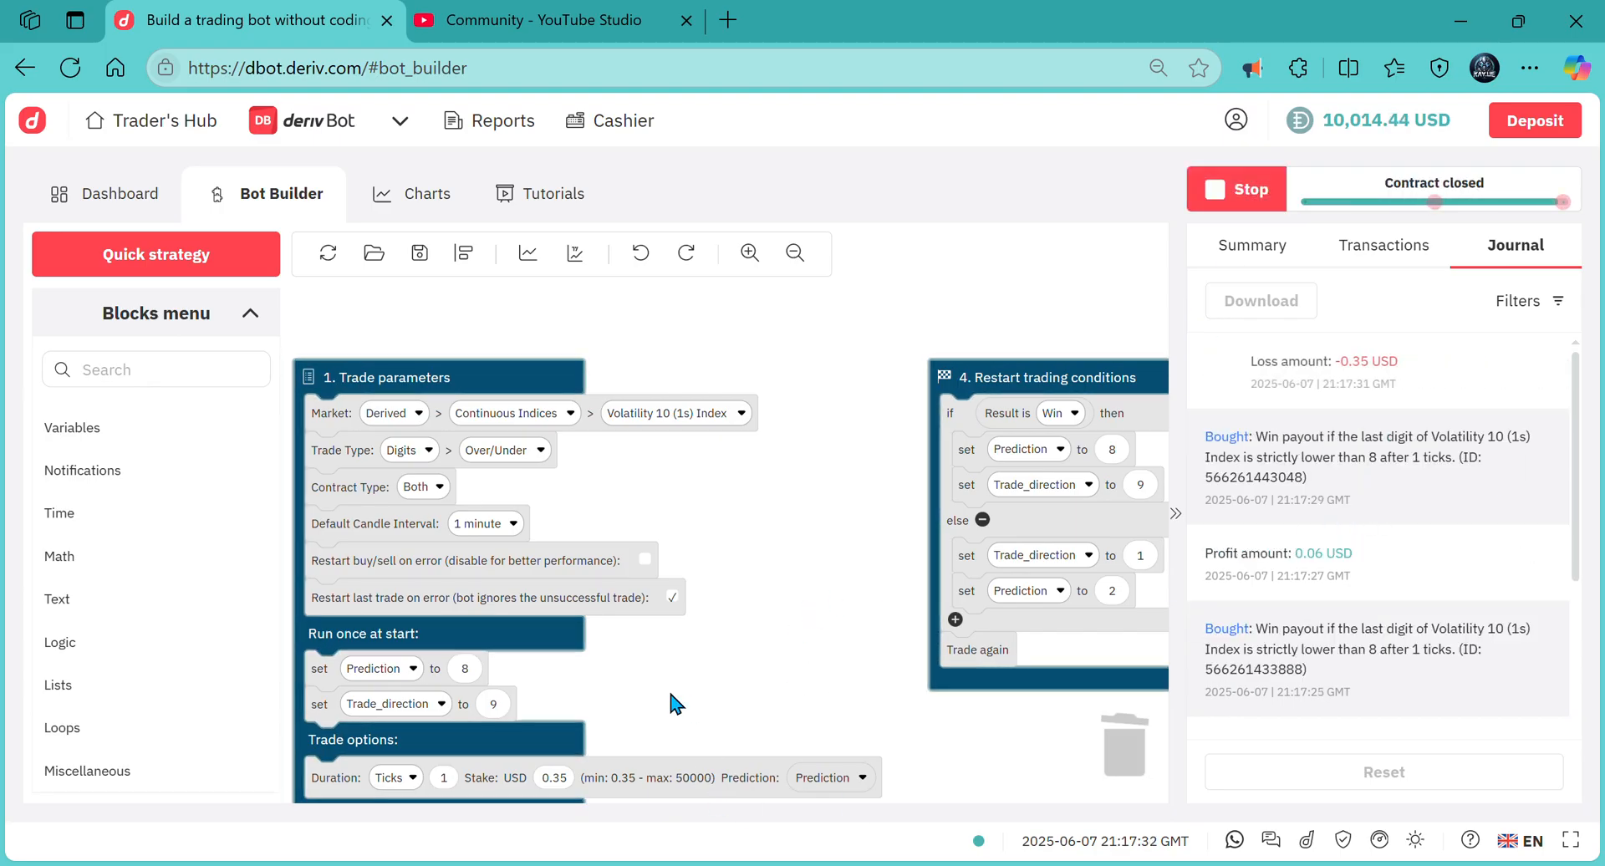
- Let the bot keep trading and review the transaction list, now at 15 runs
{"action": "scroll", "scroll_direction": "down", "scroll_amount": 3}
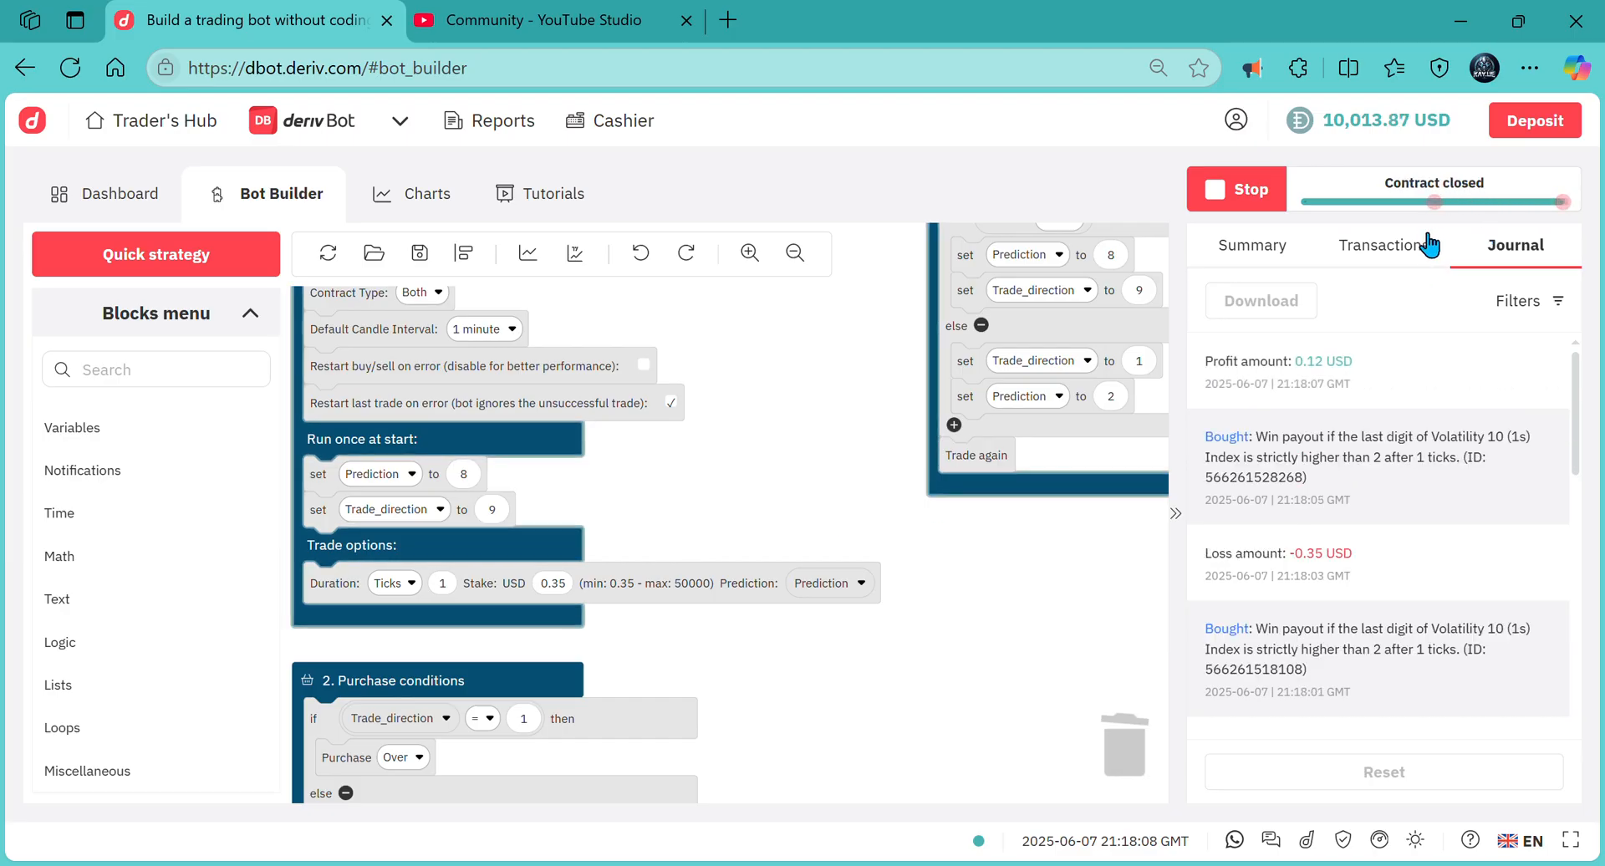
{"action": "left_click", "coordinate": [1383, 244]}
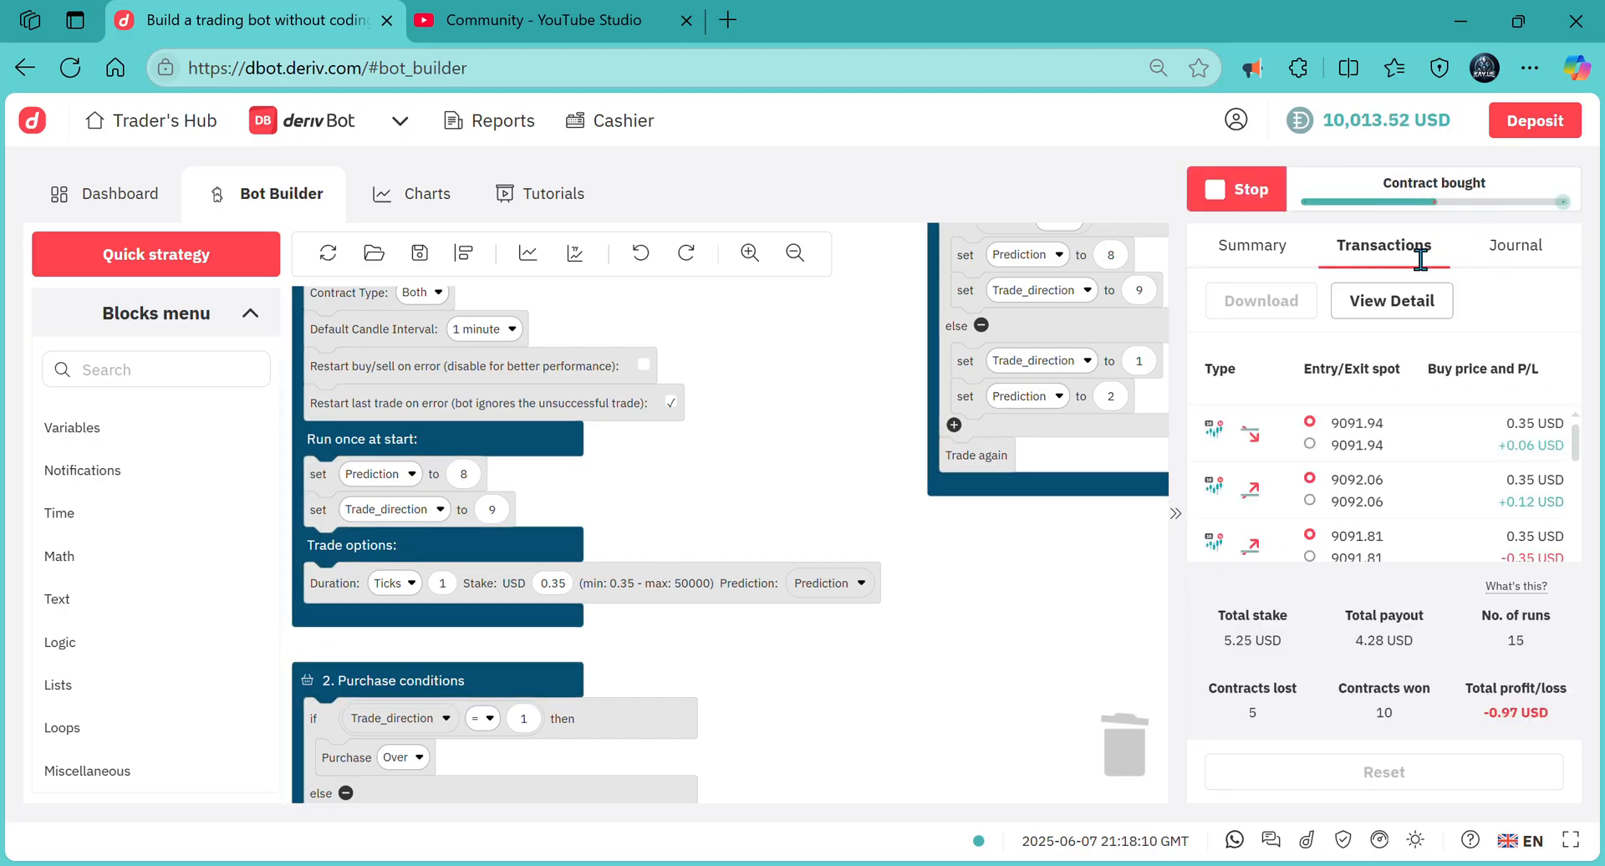